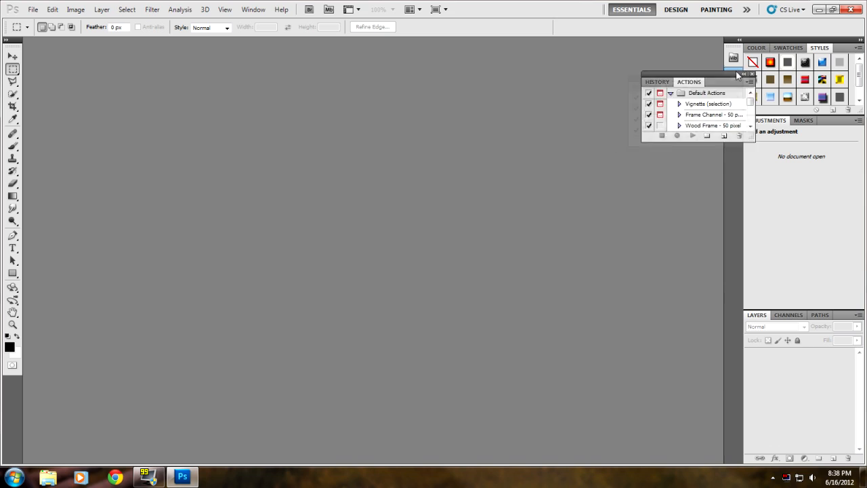
# Close the Actions panel, leaving an empty Photoshop workspace
pyautogui.click(750, 73)
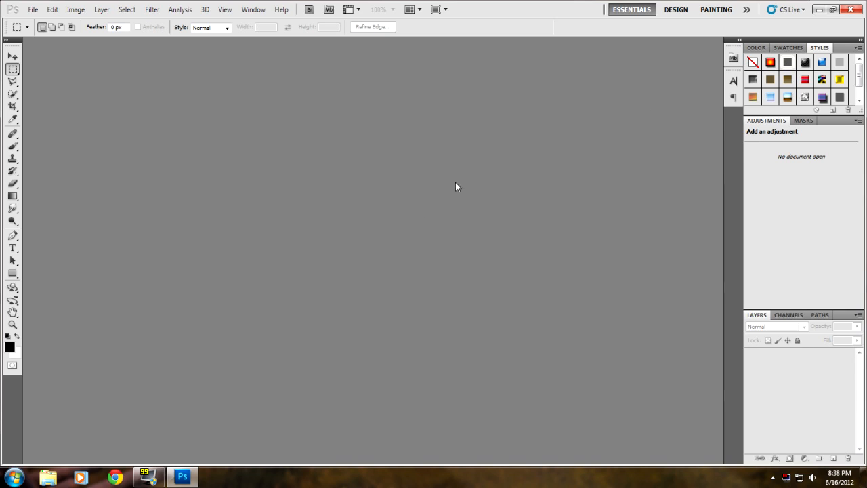
pyautogui.moveTo(235, 337)
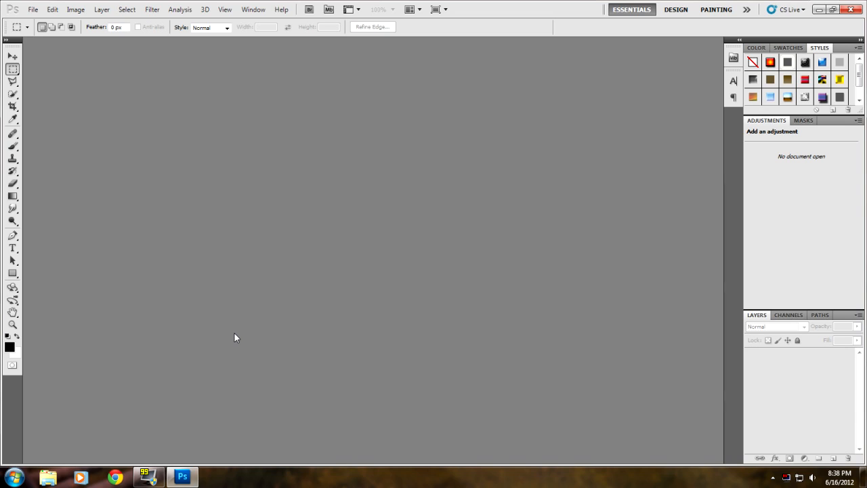
pyautogui.moveTo(663, 152)
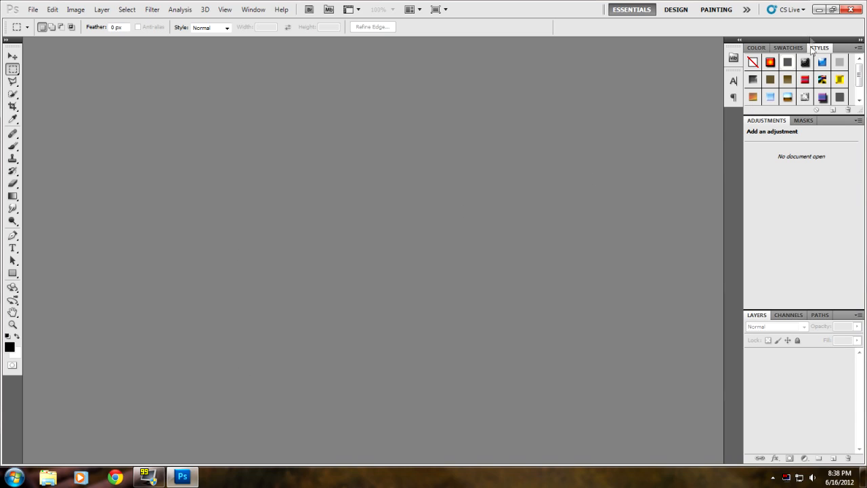
pyautogui.moveTo(821, 9)
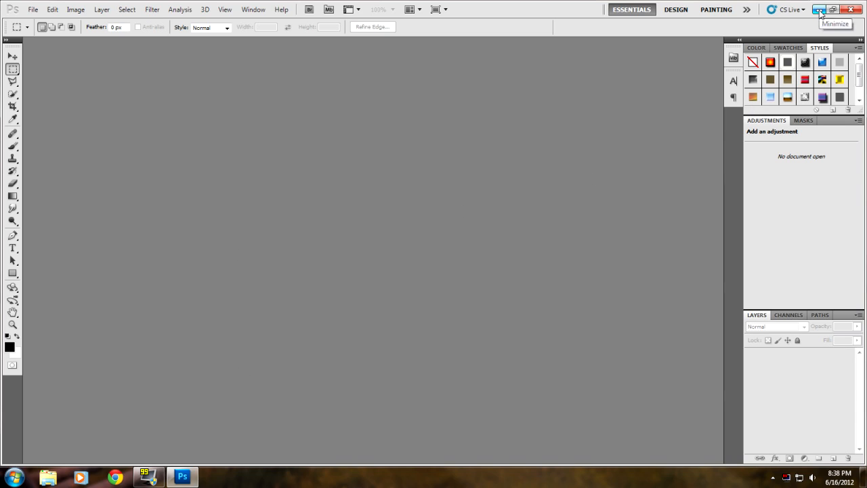
pyautogui.moveTo(436, 225)
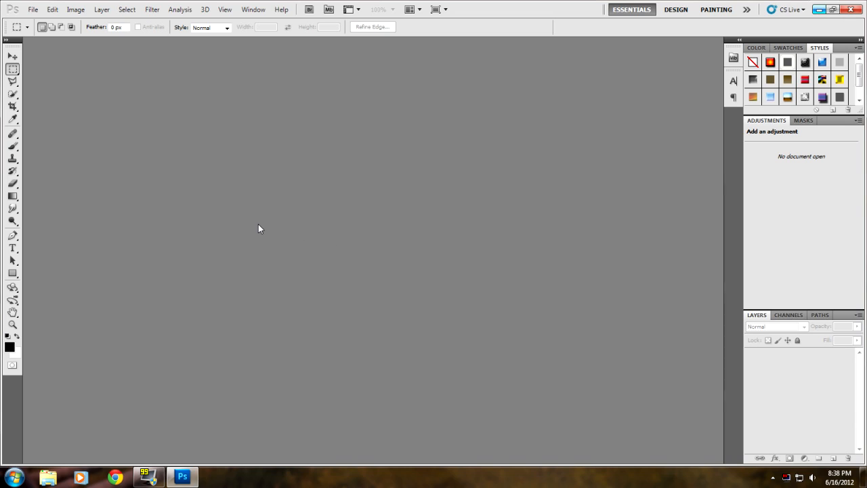
pyautogui.moveTo(65, 61)
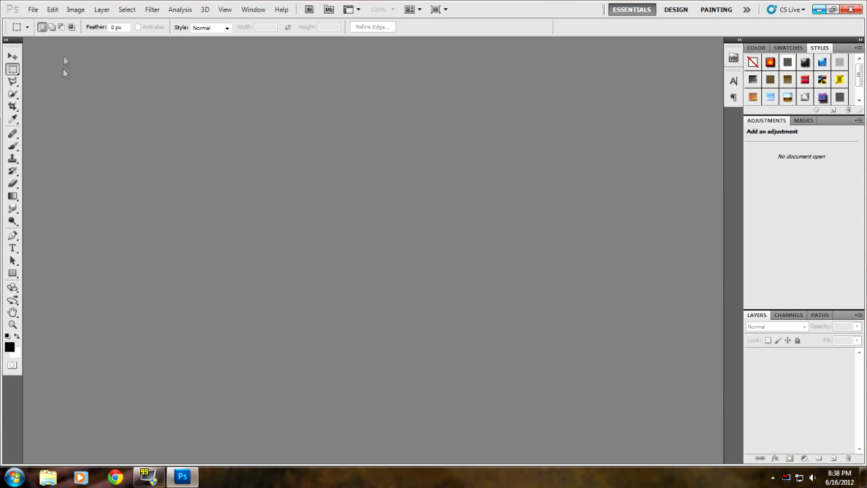
# Create a new blank white 1280 × 720 pixel document via File > New
pyautogui.click(32, 8)
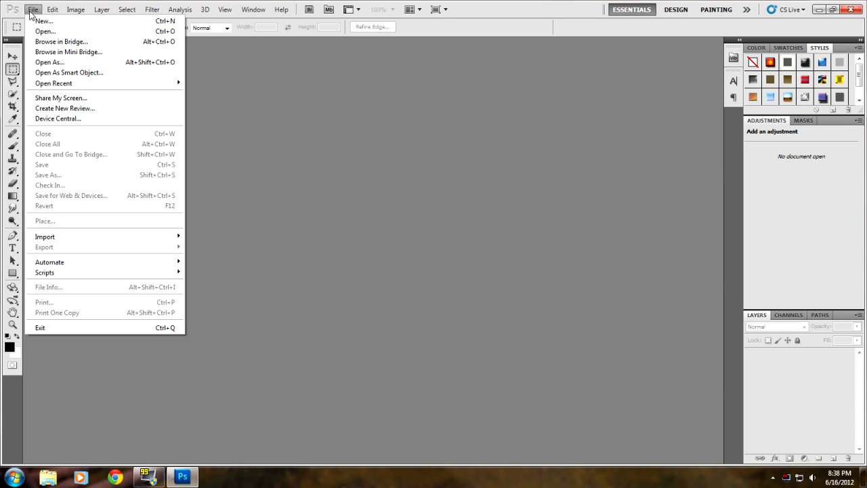
pyautogui.click(44, 21)
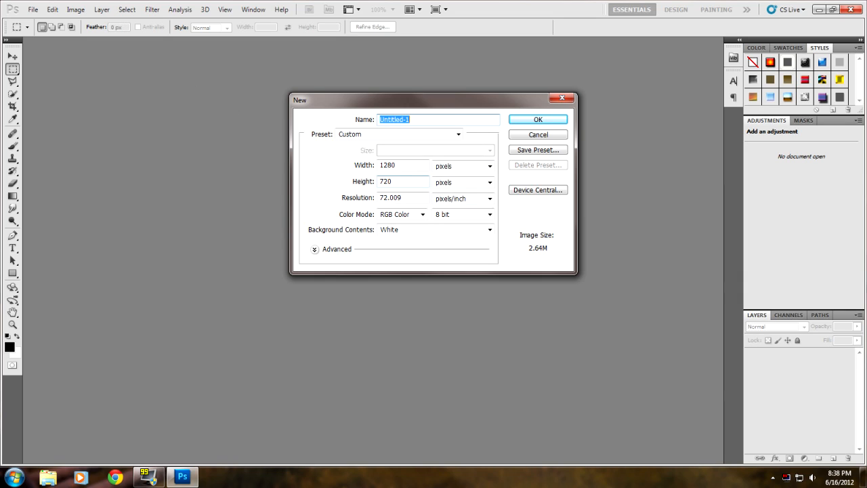
pyautogui.moveTo(343, 170)
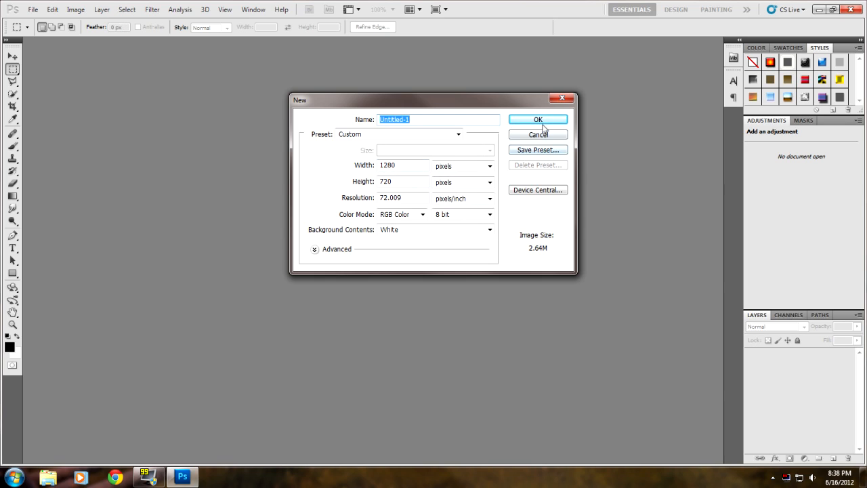
pyautogui.click(536, 119)
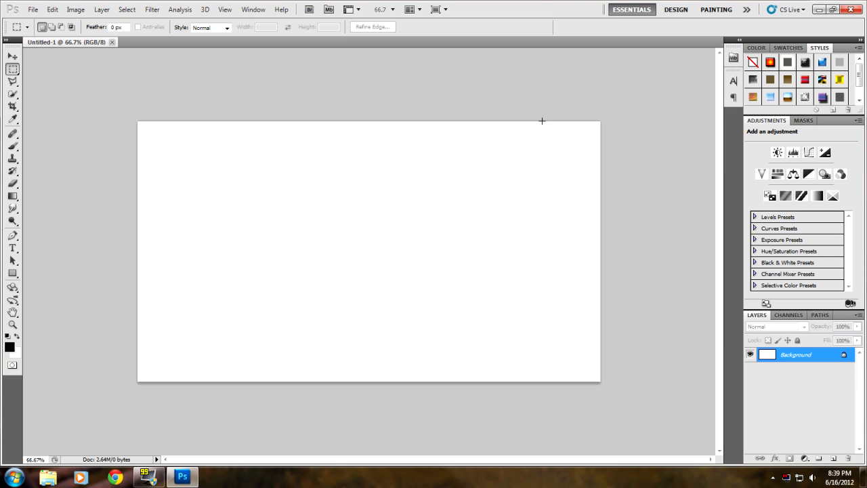
pyautogui.moveTo(815, 38)
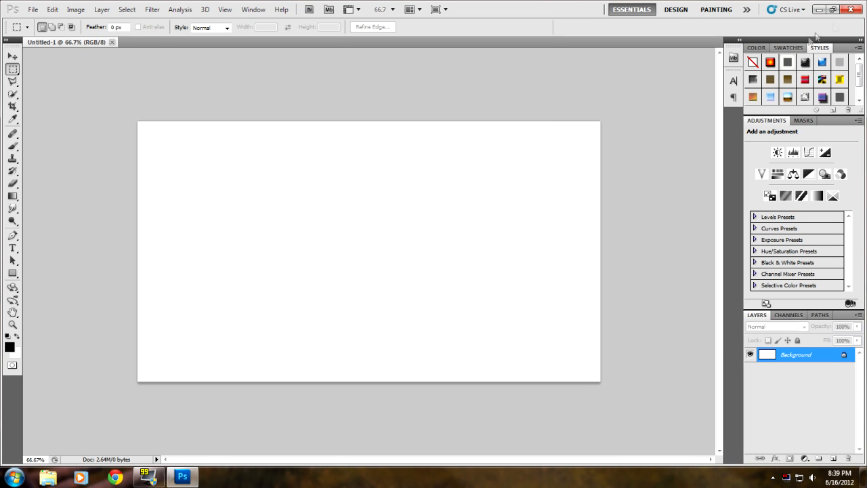
pyautogui.moveTo(506, 113)
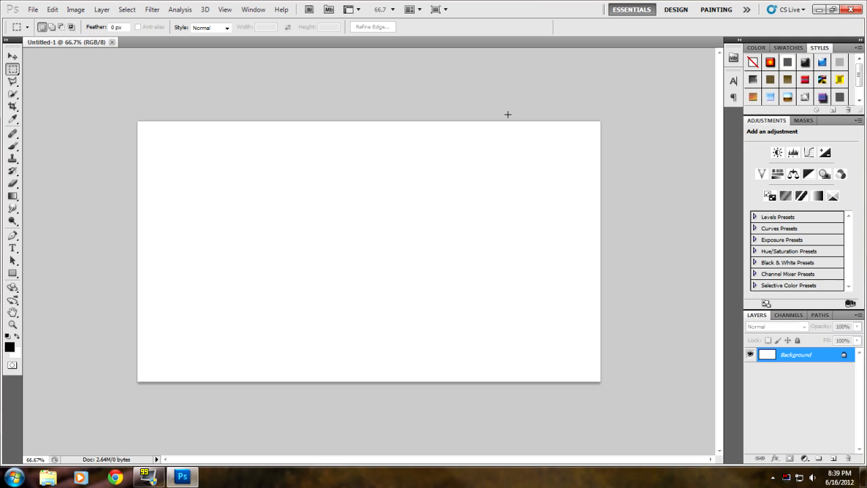
pyautogui.moveTo(420, 335)
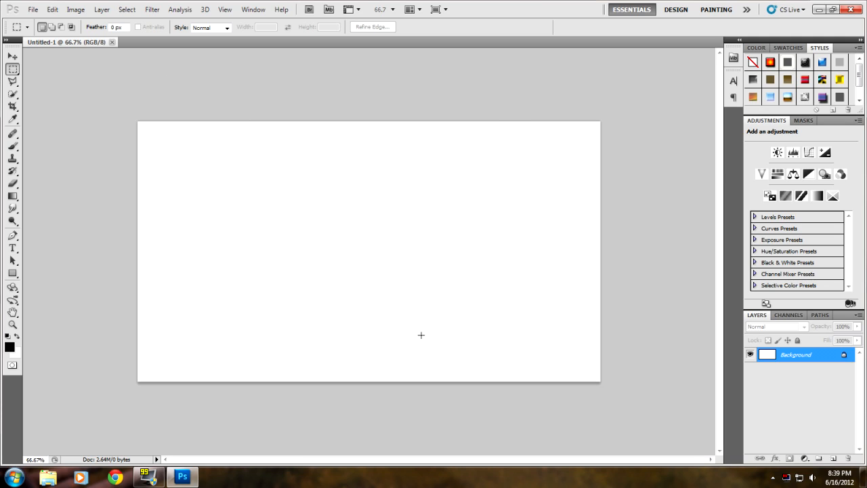
pyautogui.moveTo(721, 95)
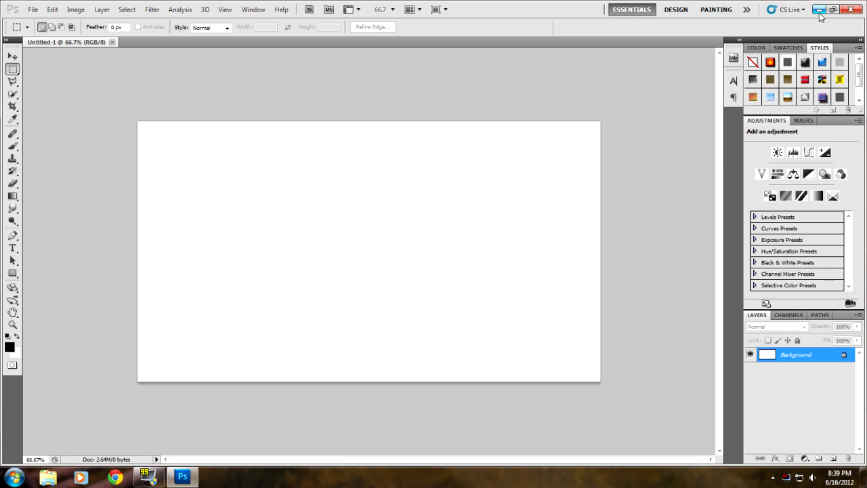
pyautogui.moveTo(819, 9)
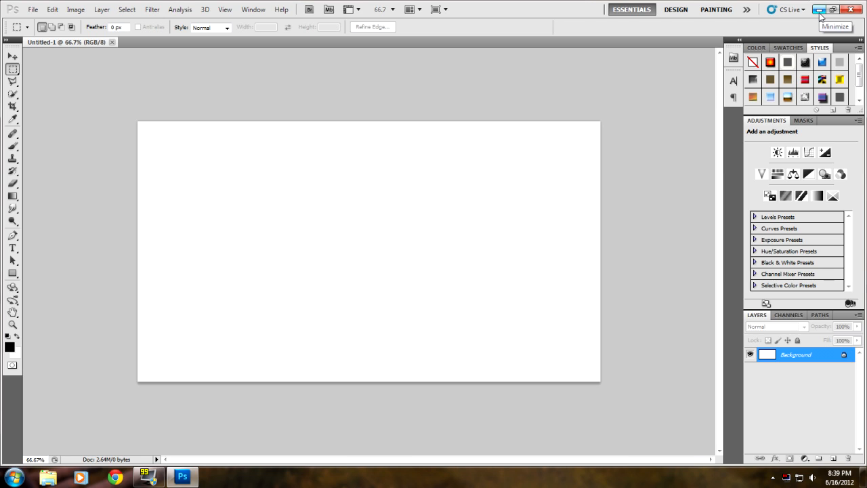
# Minimize Photoshop and open the desktop flamingo photo with Adobe Photoshop CS5.1
pyautogui.click(819, 10)
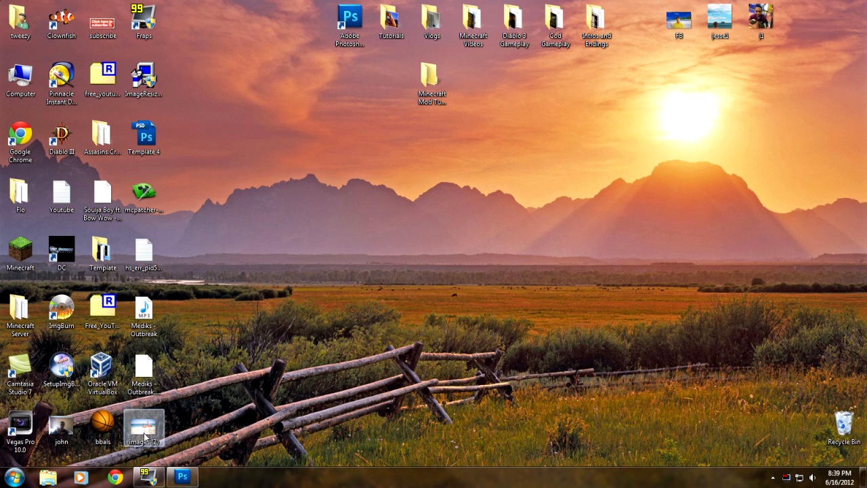
pyautogui.rightClick(144, 426)
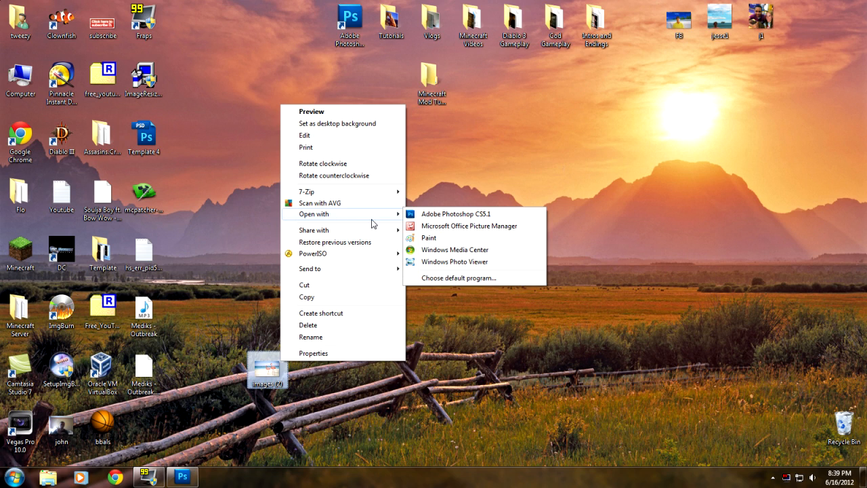
pyautogui.moveTo(401, 222)
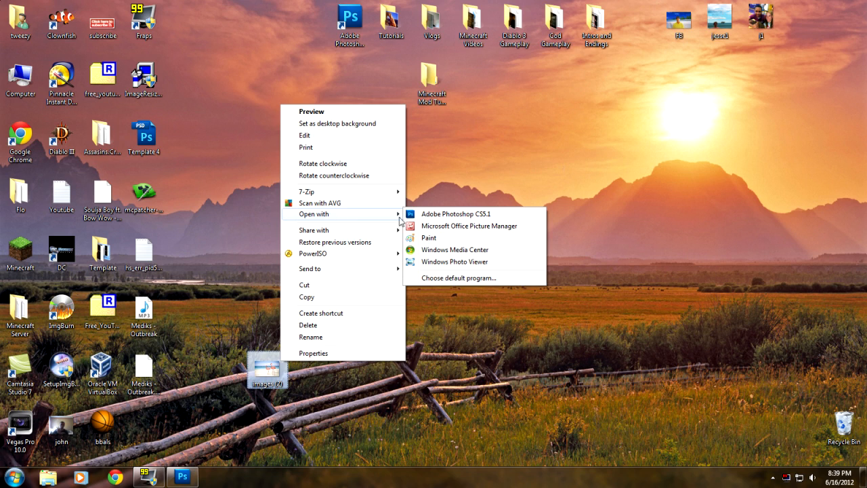
pyautogui.moveTo(455, 214)
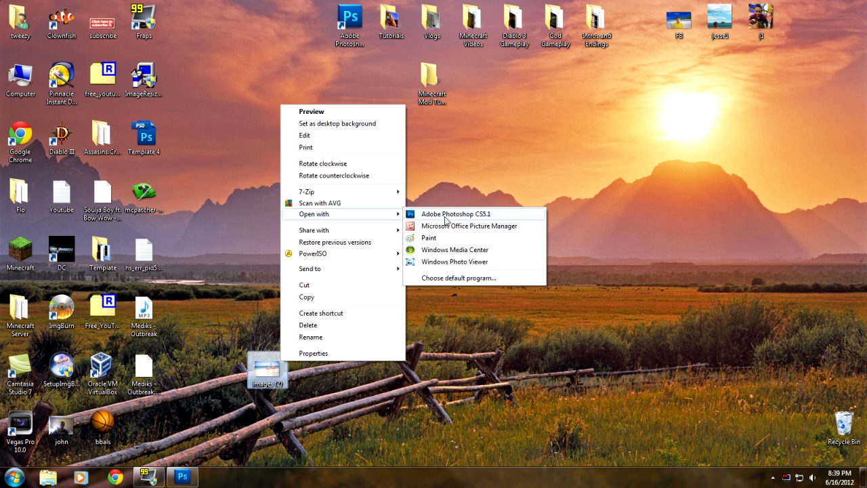
pyautogui.moveTo(487, 222)
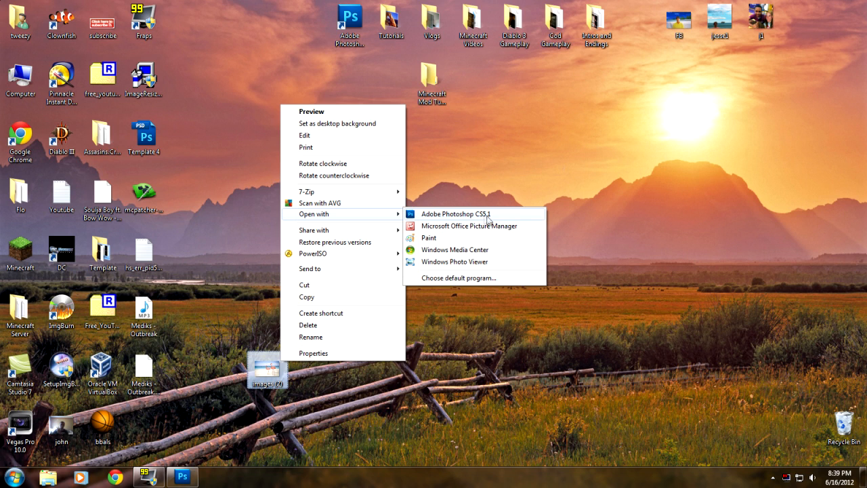
pyautogui.click(455, 214)
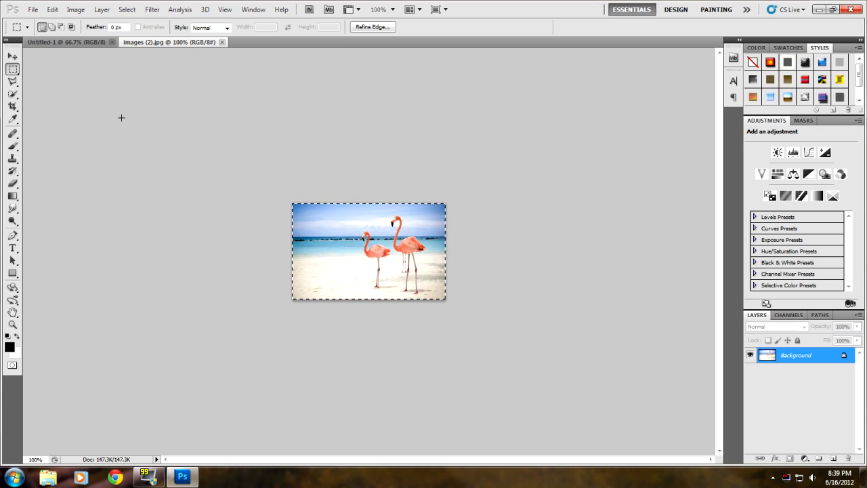
pyautogui.moveTo(203, 236)
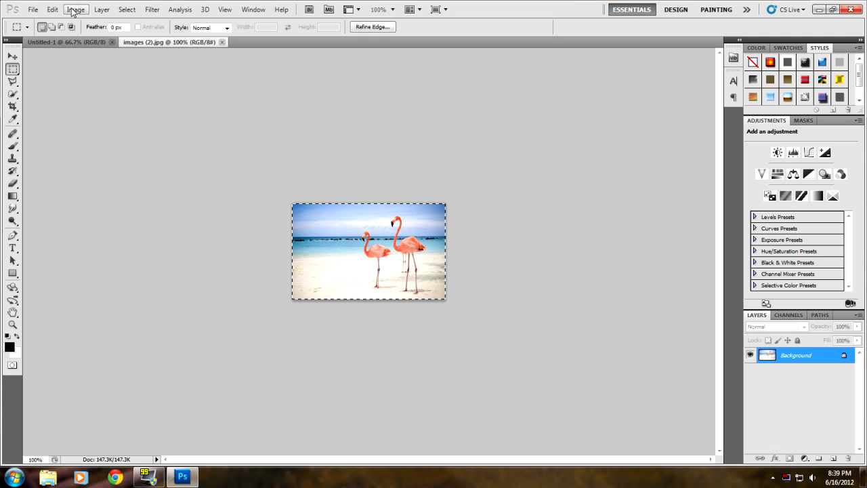
# Resize the flamingo photo to 1280 by 720 pixels in Image Size
pyautogui.click(75, 10)
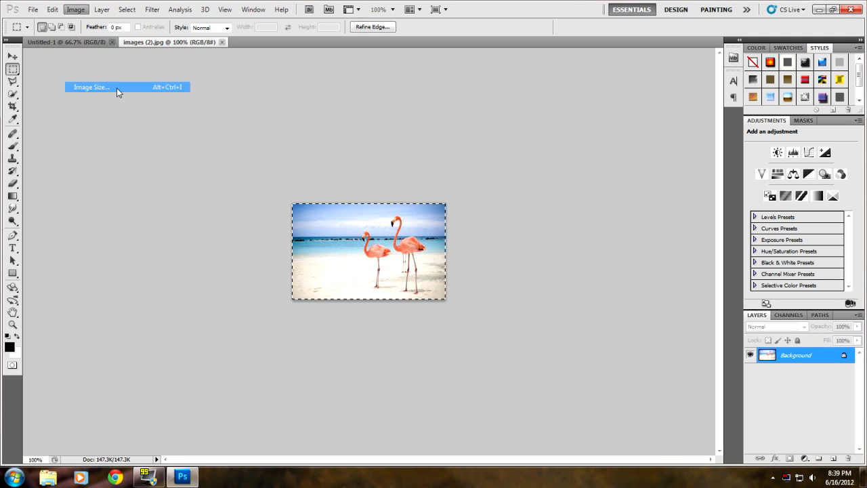
pyautogui.click(92, 86)
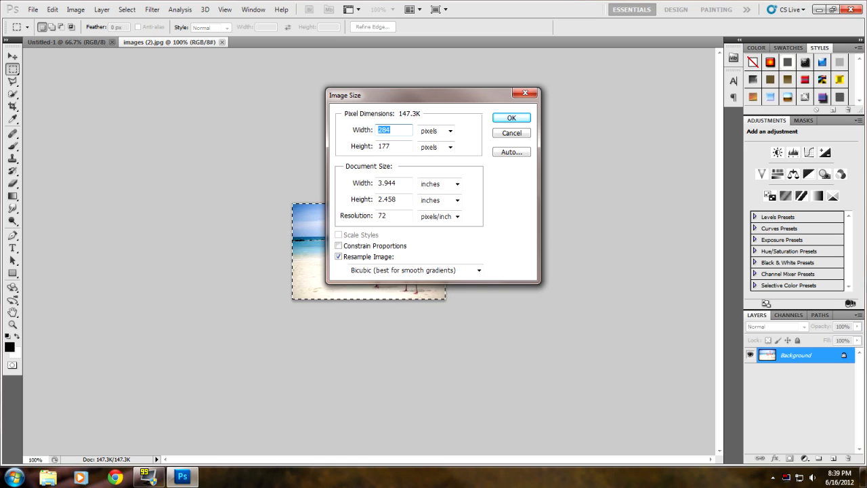
pyautogui.moveTo(393, 130)
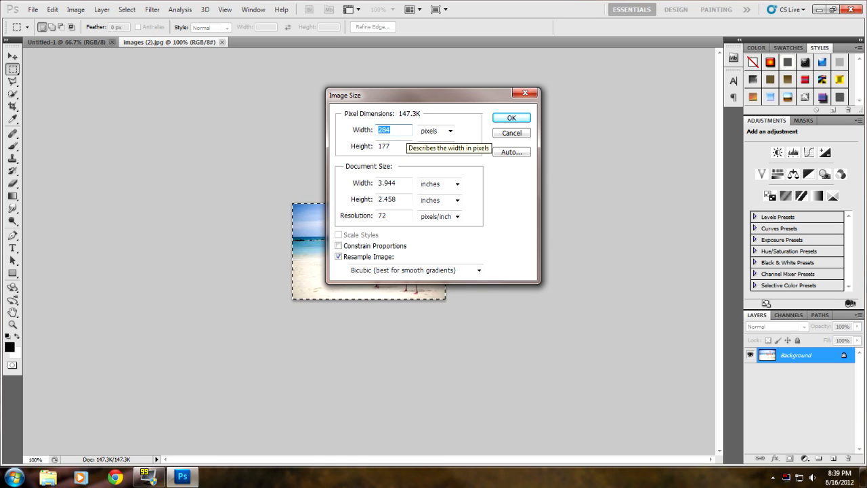
pyautogui.write('1280')
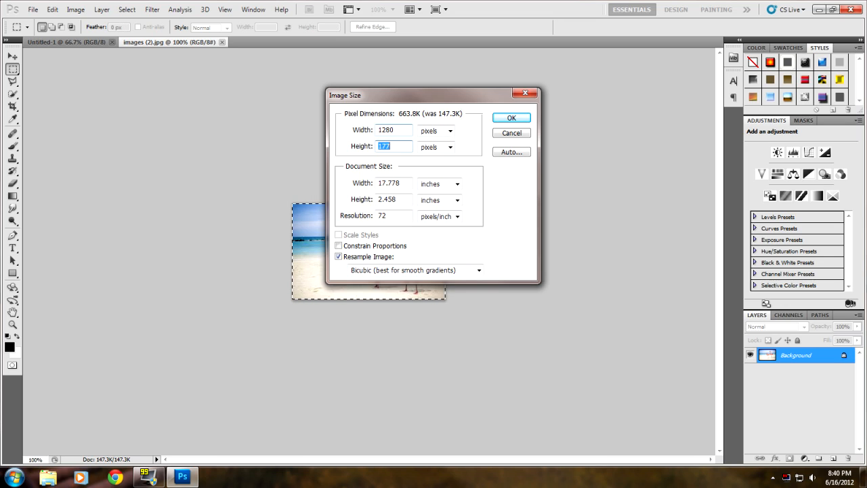
pyautogui.write('7')
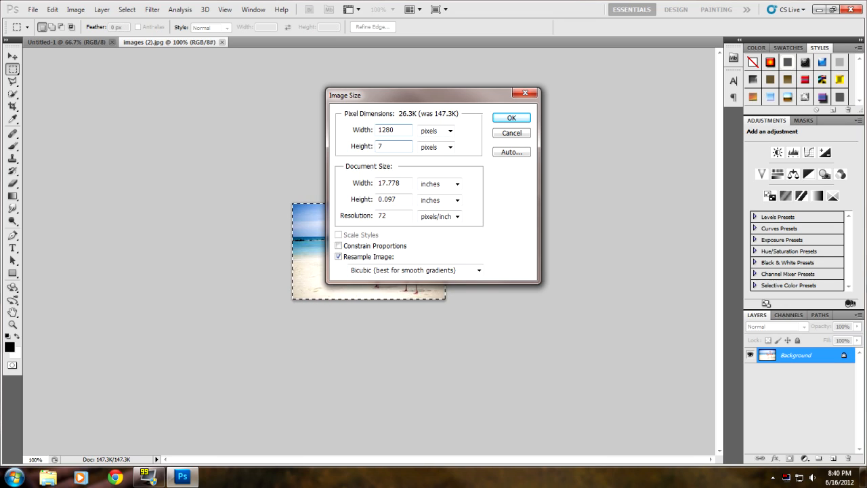
pyautogui.write('720')
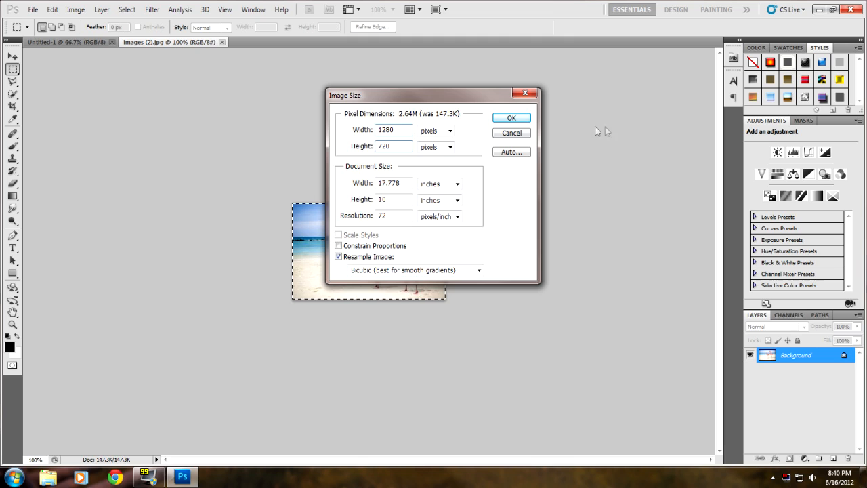
pyautogui.click(512, 116)
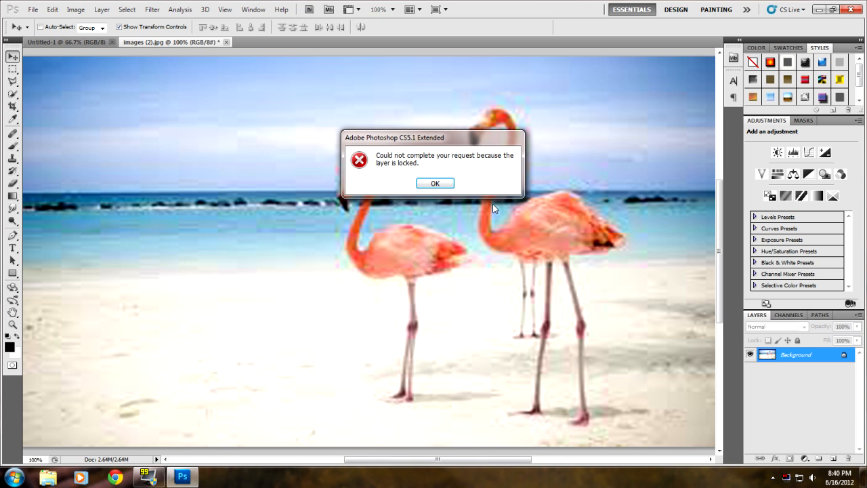
# Dismiss the locked-layer error and paste the flamingo photo as Layer 1 in Untitled-1
pyautogui.click(435, 183)
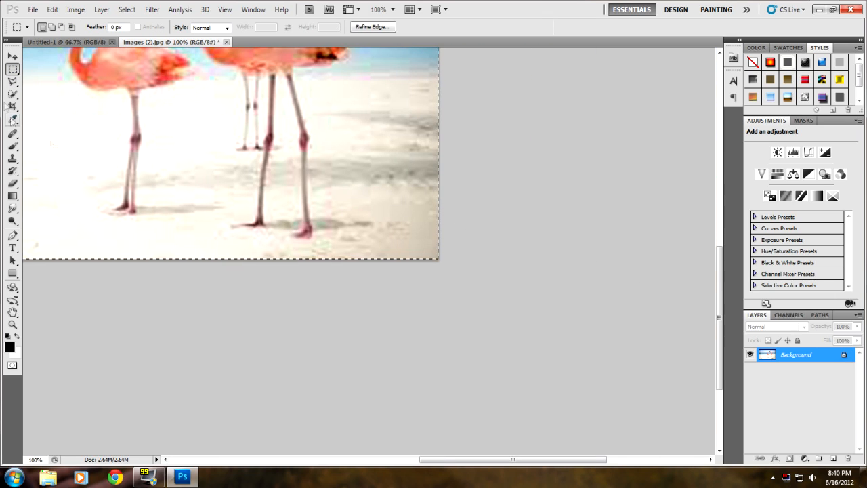
pyautogui.moveTo(80, 122)
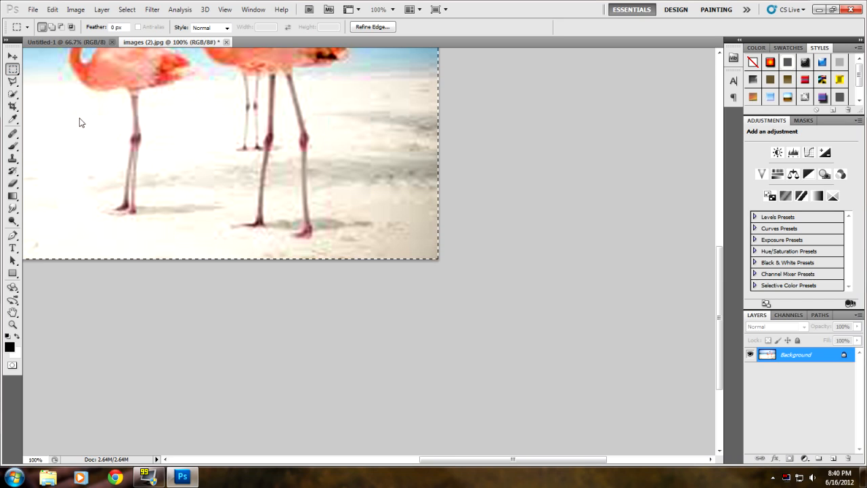
pyautogui.moveTo(21, 19)
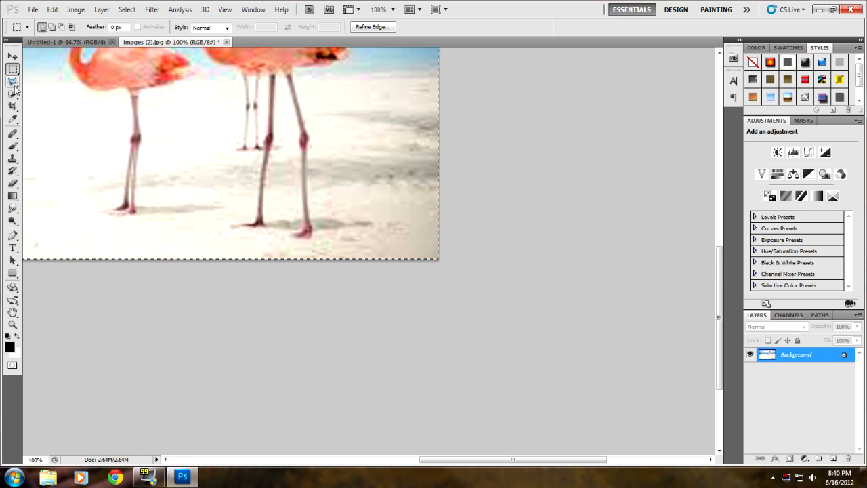
pyautogui.moveTo(12, 83)
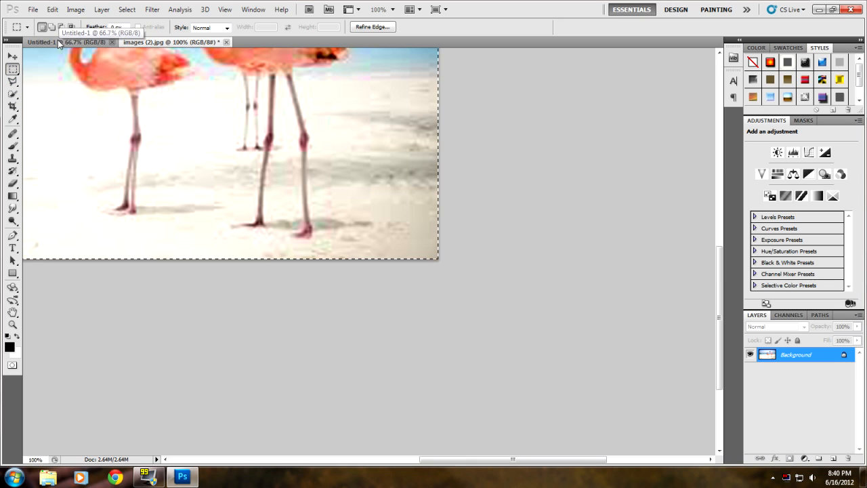
pyautogui.click(41, 42)
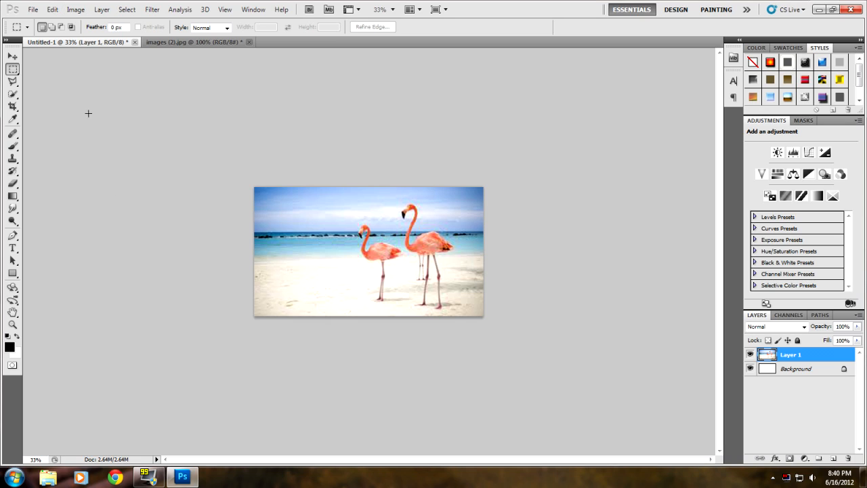
pyautogui.click(13, 57)
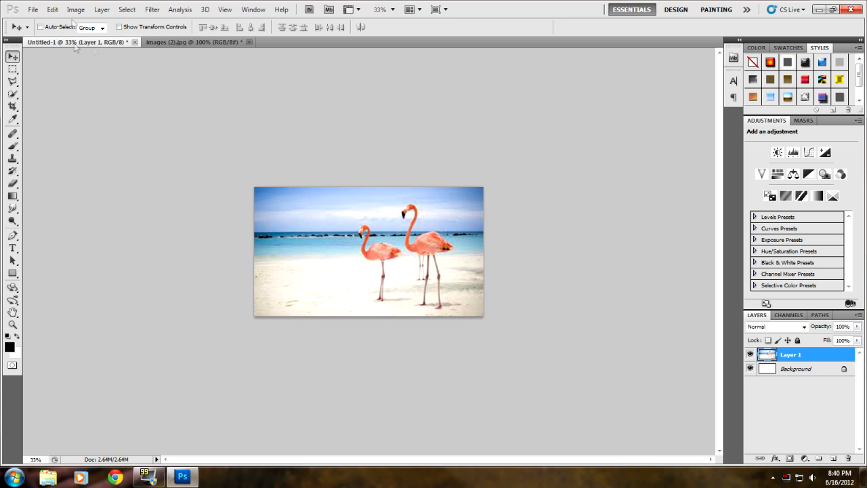
# Browse the Image > Adjustments submenu for the flamingo layer
pyautogui.click(76, 9)
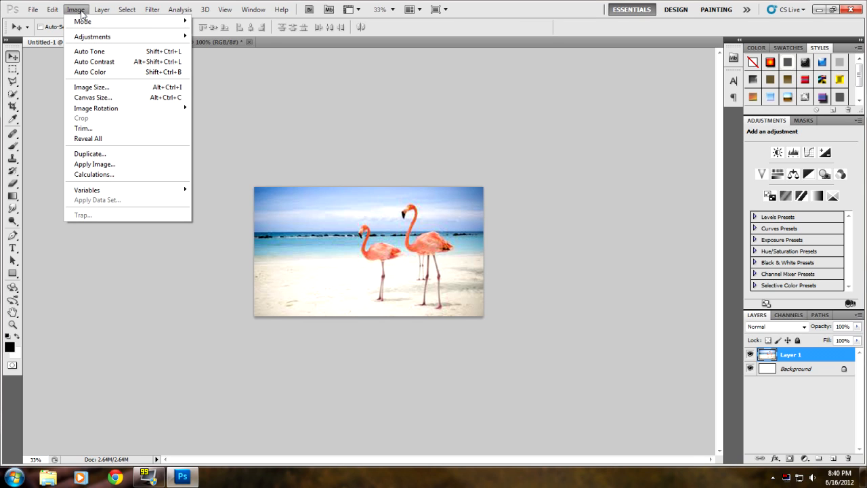
pyautogui.moveTo(89, 71)
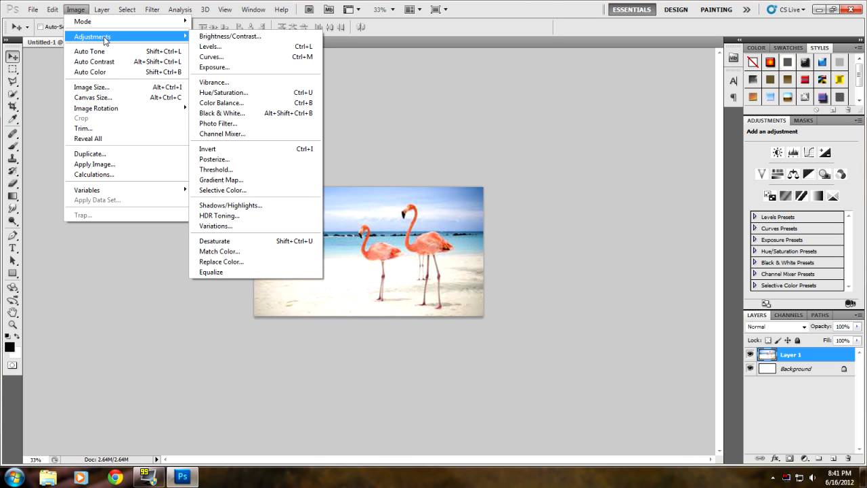
pyautogui.moveTo(230, 204)
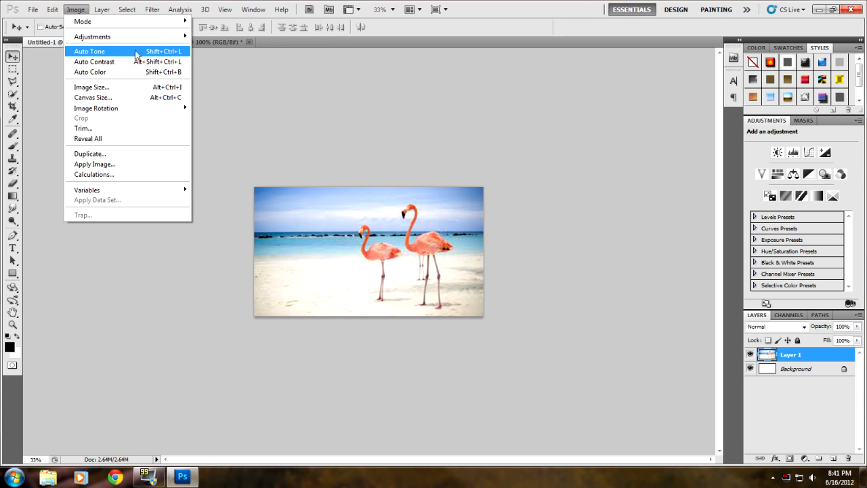
pyautogui.moveTo(90, 71)
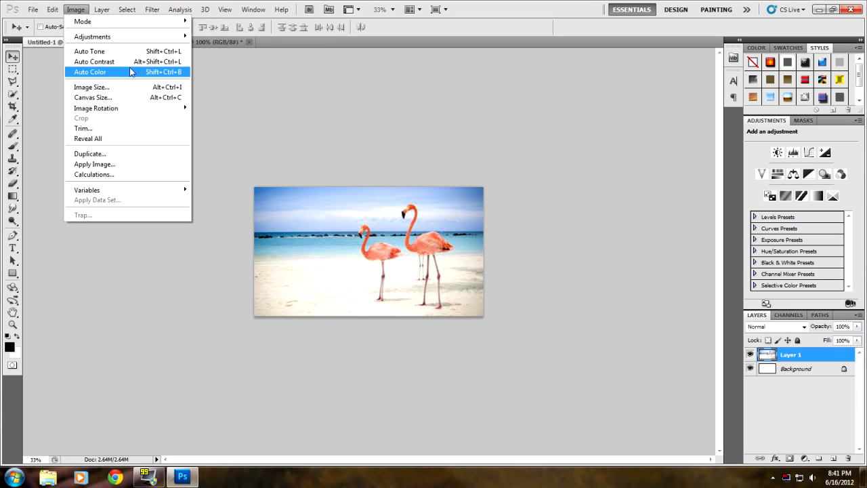
pyautogui.moveTo(95, 62)
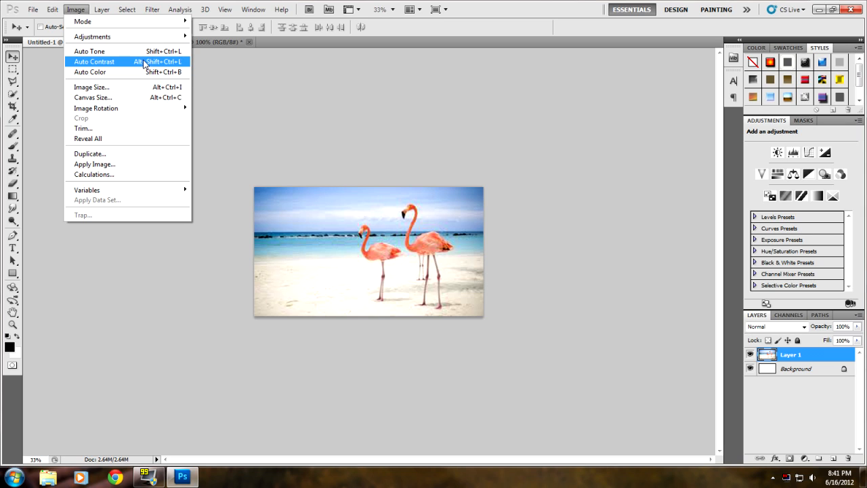
pyautogui.moveTo(89, 51)
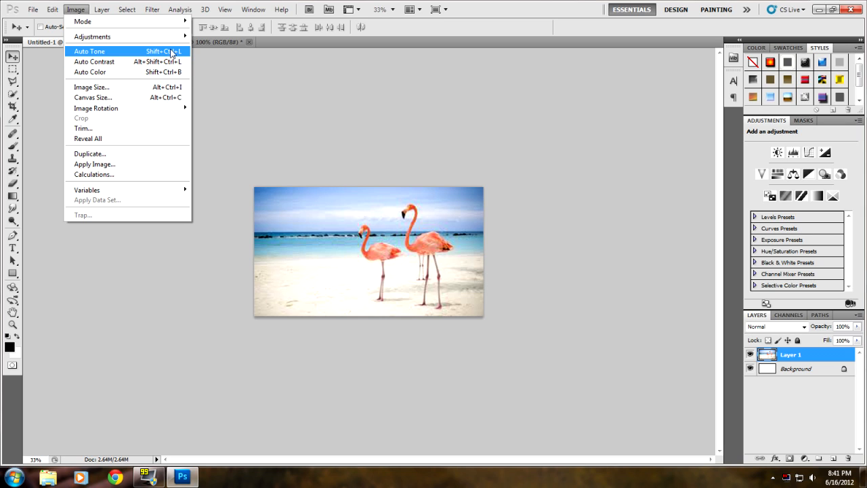
pyautogui.moveTo(92, 35)
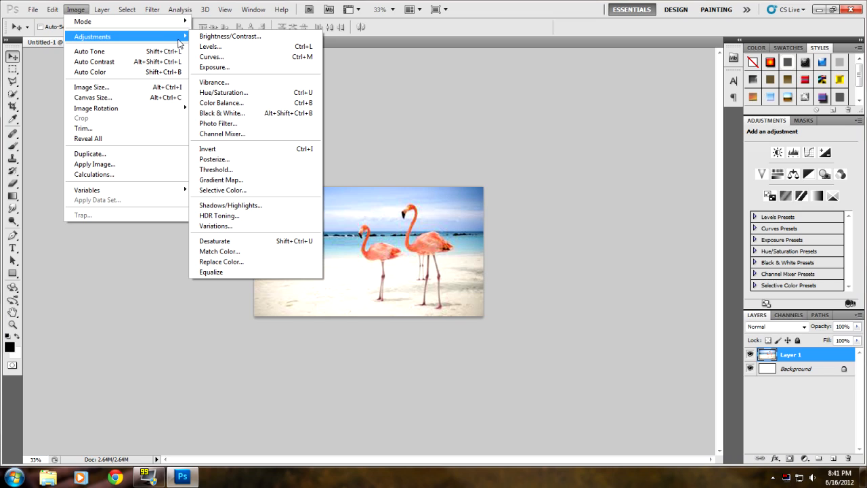
pyautogui.moveTo(210, 46)
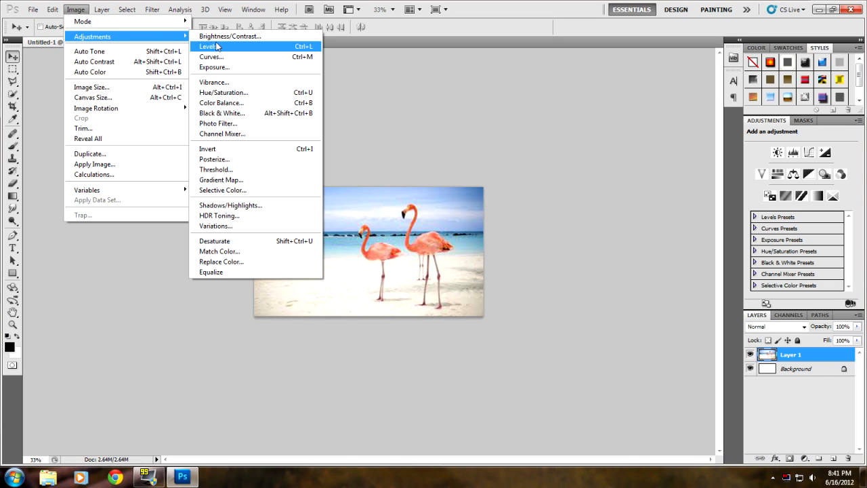
pyautogui.moveTo(229, 35)
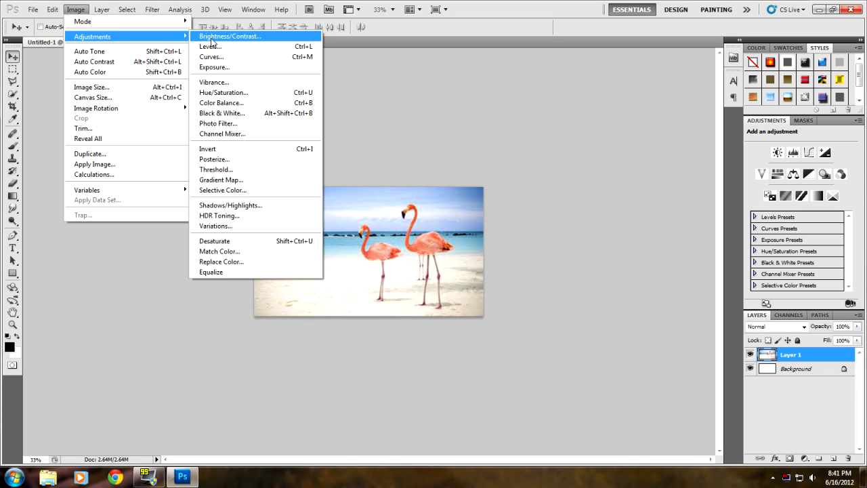
pyautogui.moveTo(216, 68)
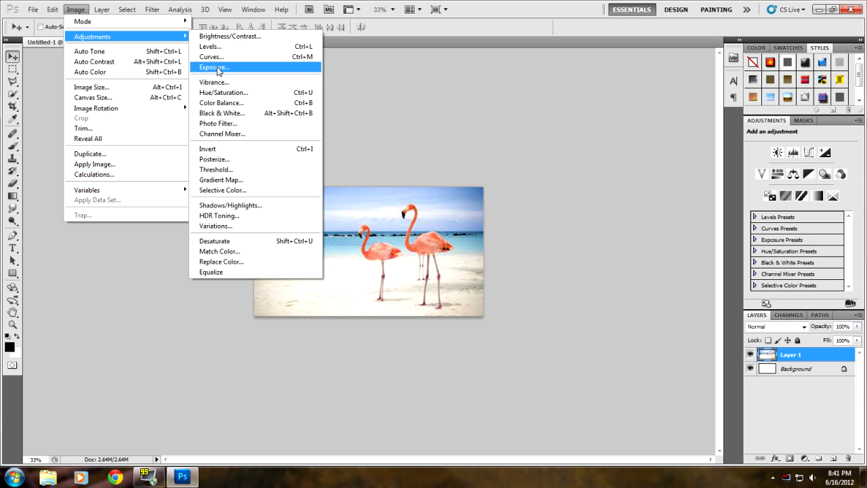
pyautogui.moveTo(224, 92)
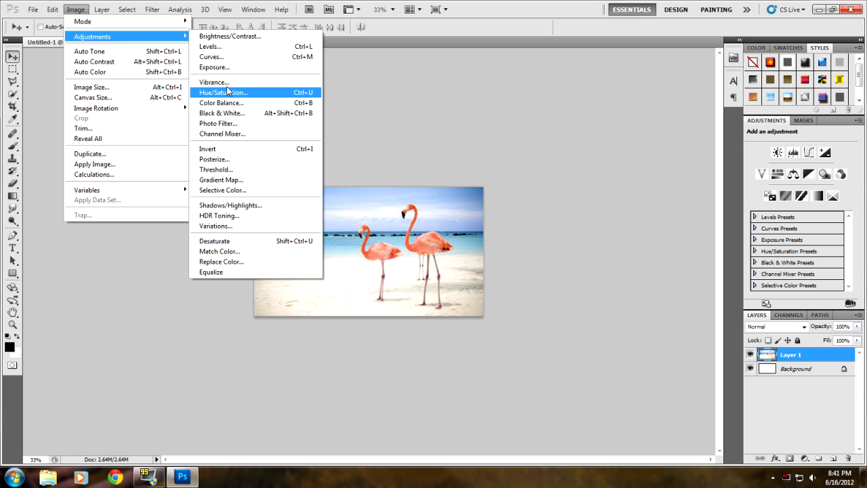
pyautogui.moveTo(220, 215)
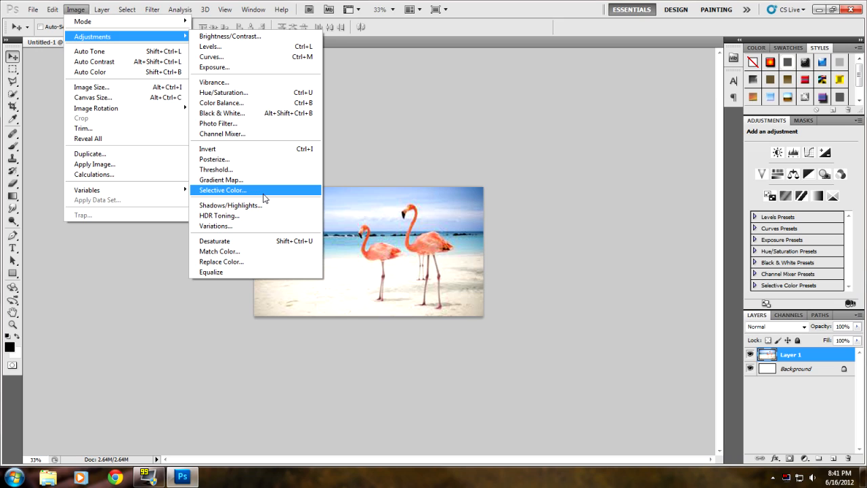
pyautogui.moveTo(219, 103)
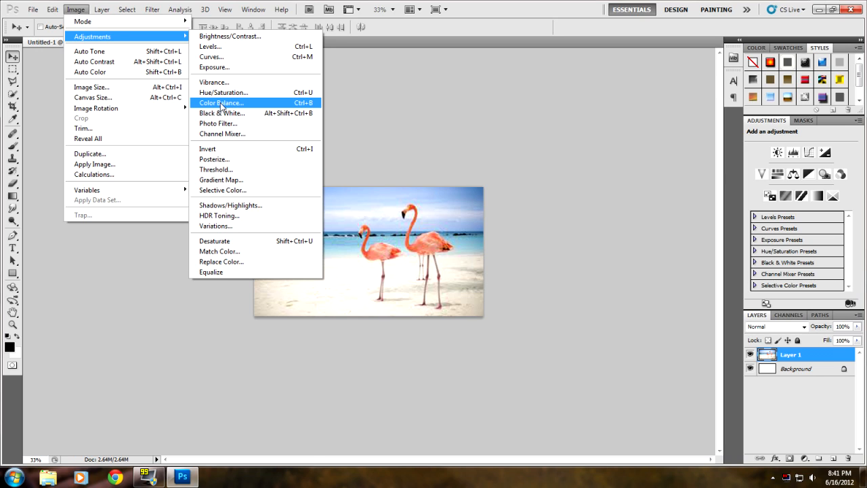
pyautogui.moveTo(231, 35)
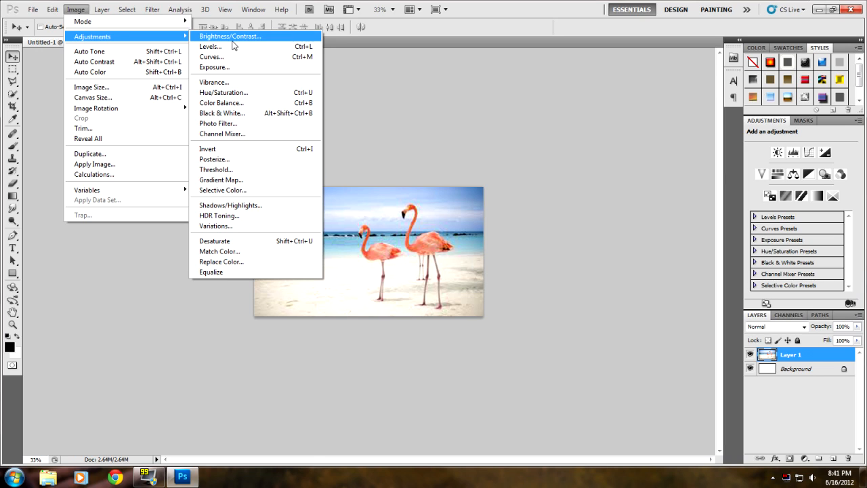
pyautogui.moveTo(236, 46)
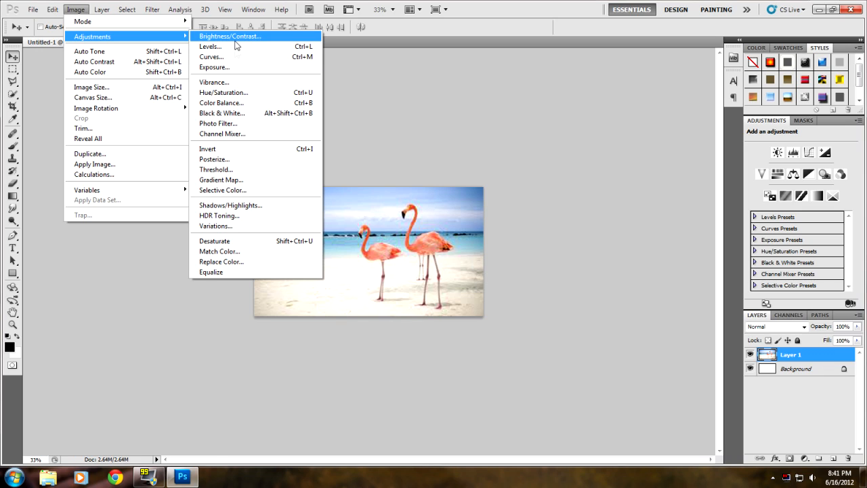
pyautogui.moveTo(223, 92)
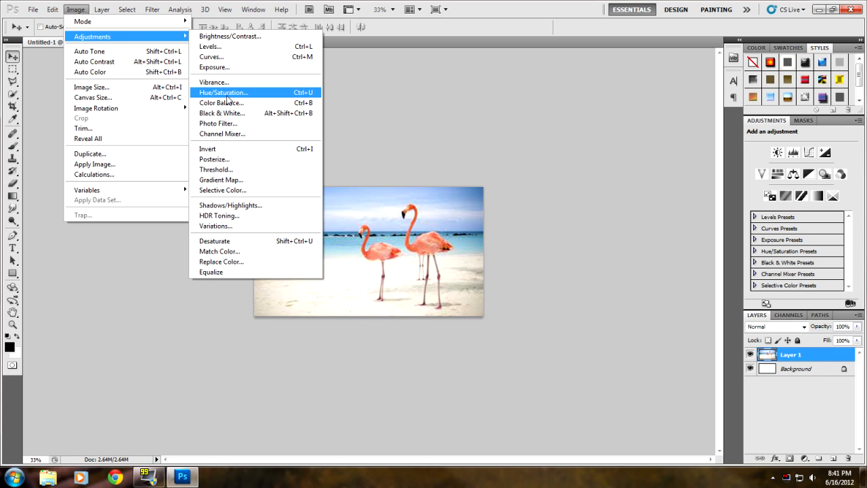
pyautogui.moveTo(250, 36)
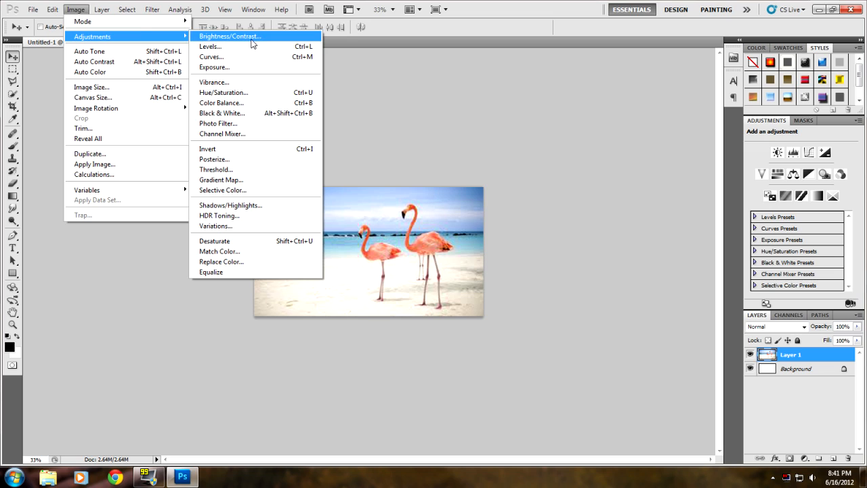
# Apply a slight Brightness/Contrast adjustment to the flamingo layer
pyautogui.click(229, 36)
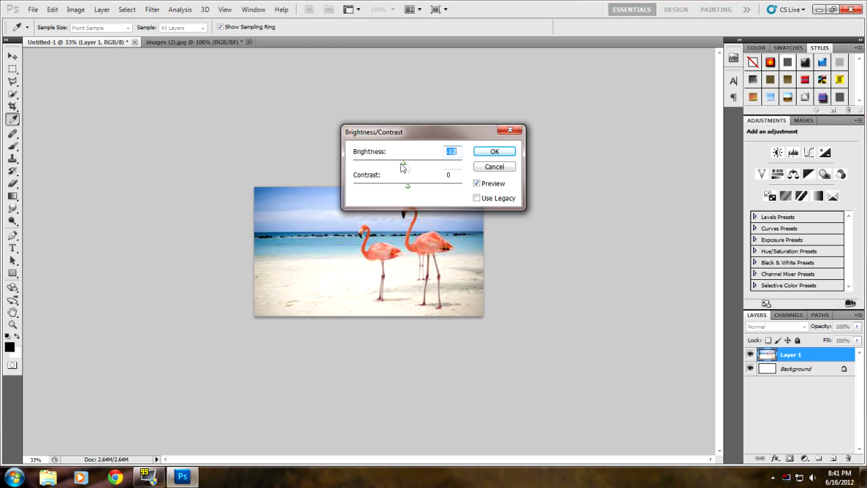
pyautogui.moveTo(404, 166); pyautogui.dragTo(411, 165)
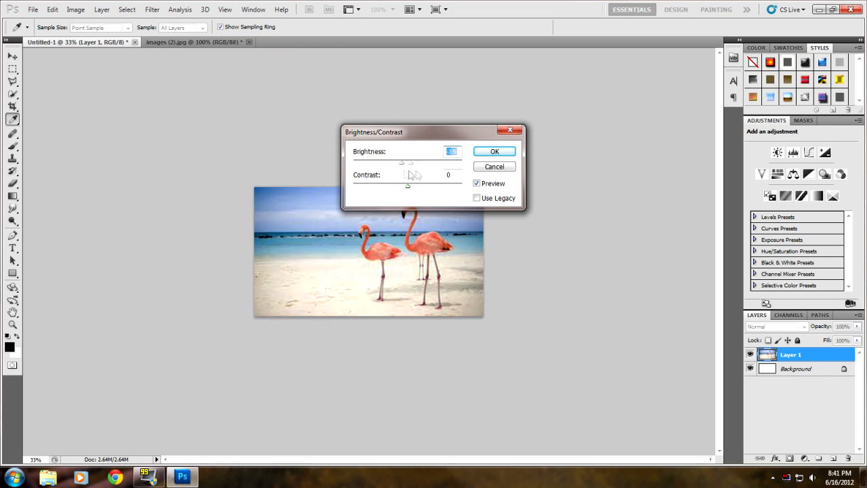
pyautogui.moveTo(406, 162); pyautogui.dragTo(413, 162)
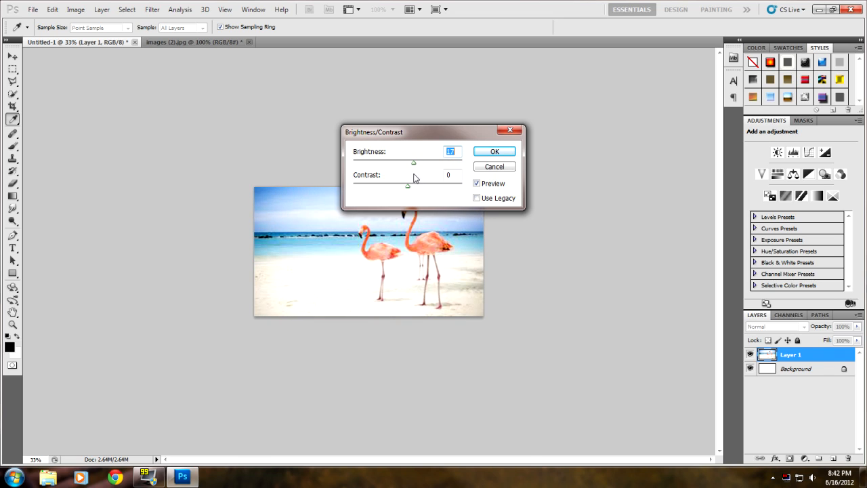
pyautogui.moveTo(413, 162); pyautogui.dragTo(403, 162)
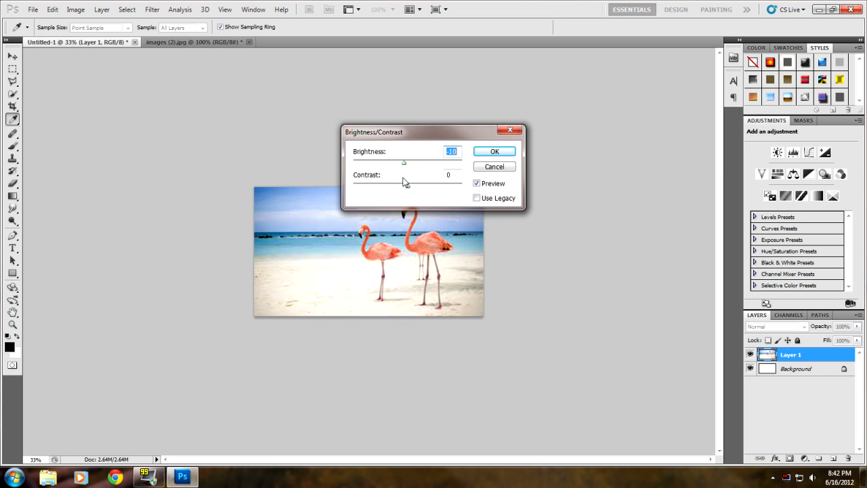
pyautogui.moveTo(404, 162); pyautogui.dragTo(405, 163)
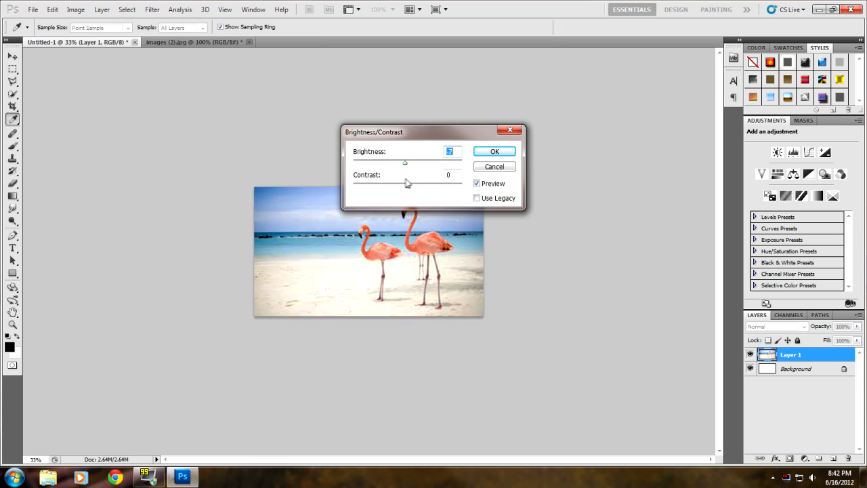
pyautogui.moveTo(405, 163); pyautogui.dragTo(417, 162)
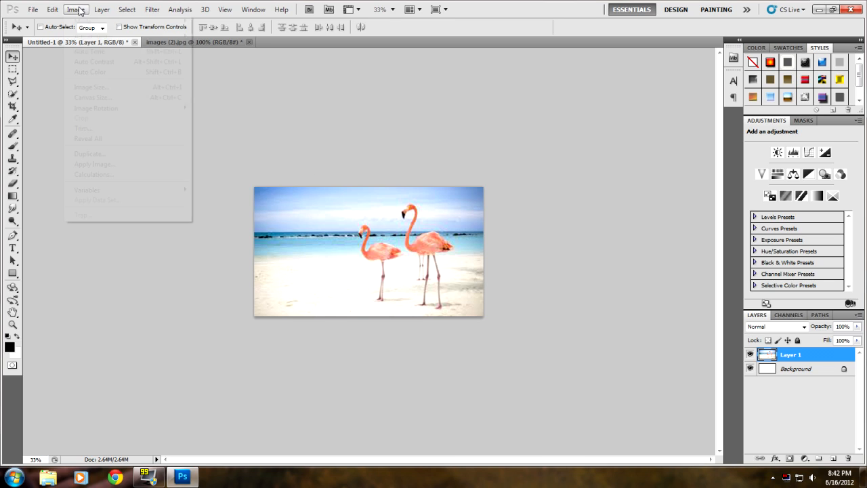
pyautogui.moveTo(92, 37)
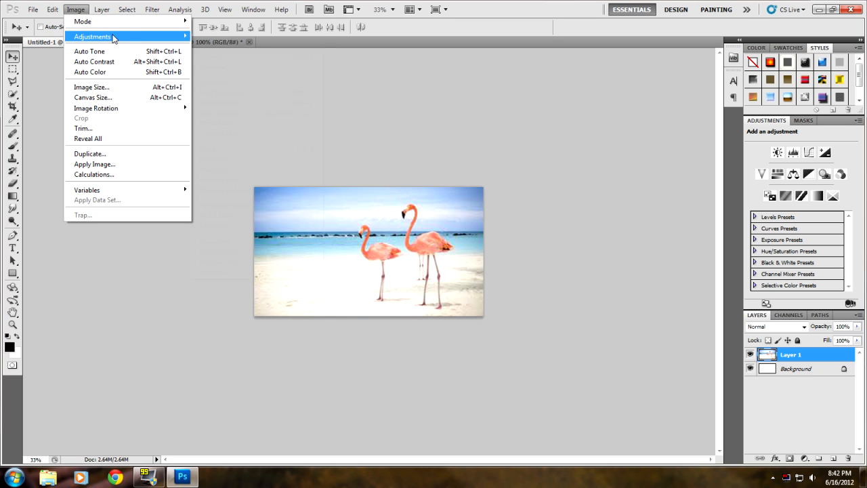
# Bring up the Hue/Saturation adjustment with Hue, Saturation and Lightness at 0
pyautogui.click(102, 36)
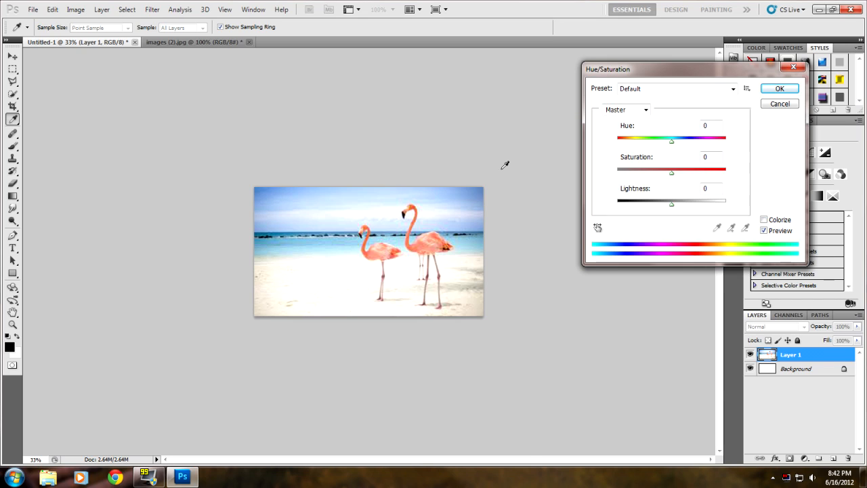
pyautogui.moveTo(336, 216)
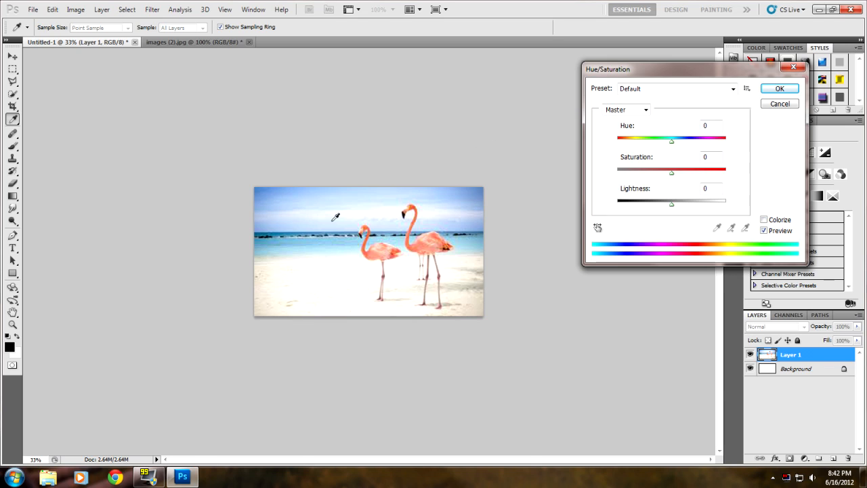
pyautogui.moveTo(349, 284)
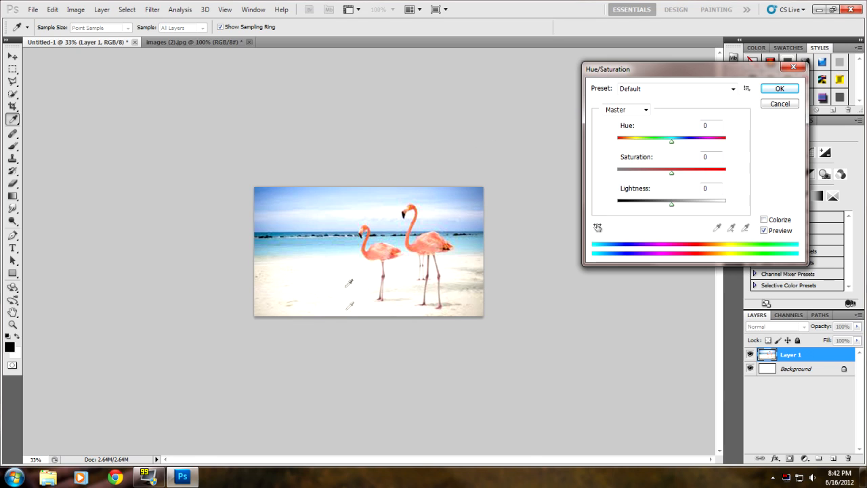
pyautogui.moveTo(314, 260)
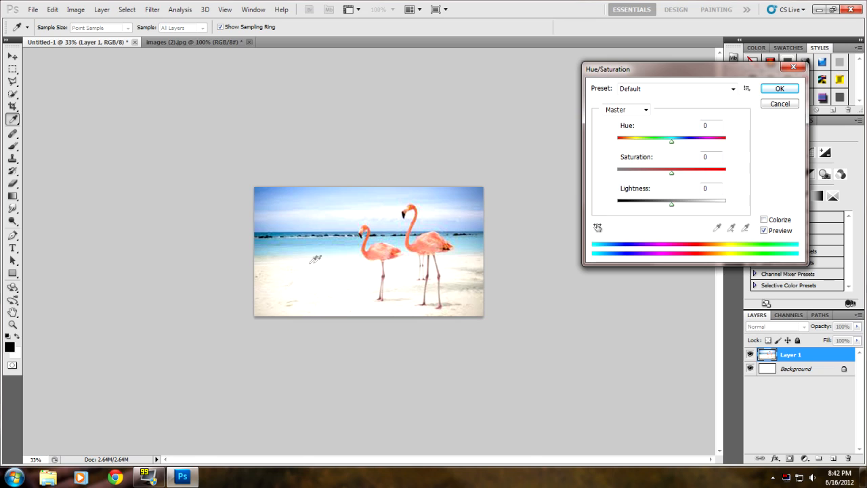
pyautogui.moveTo(413, 244)
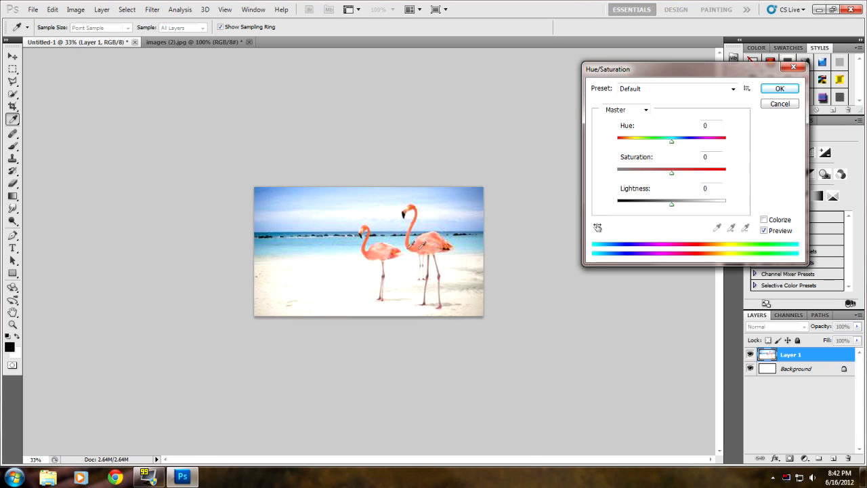
pyautogui.moveTo(618, 246)
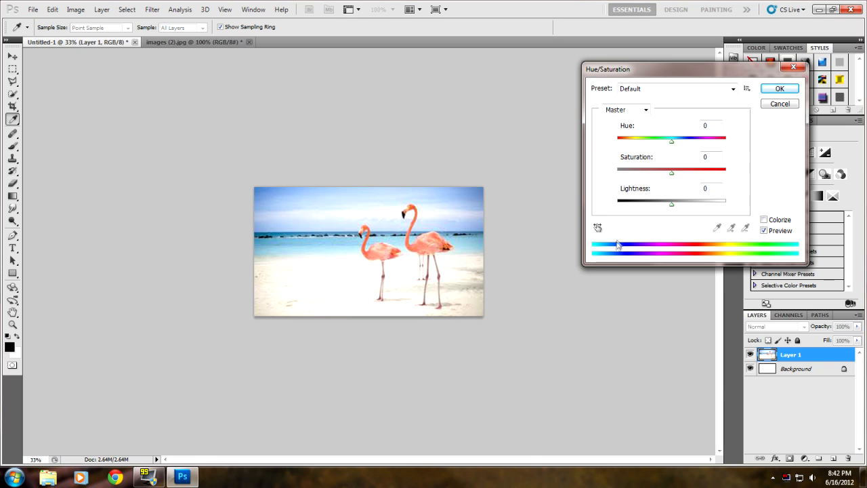
pyautogui.moveTo(674, 142)
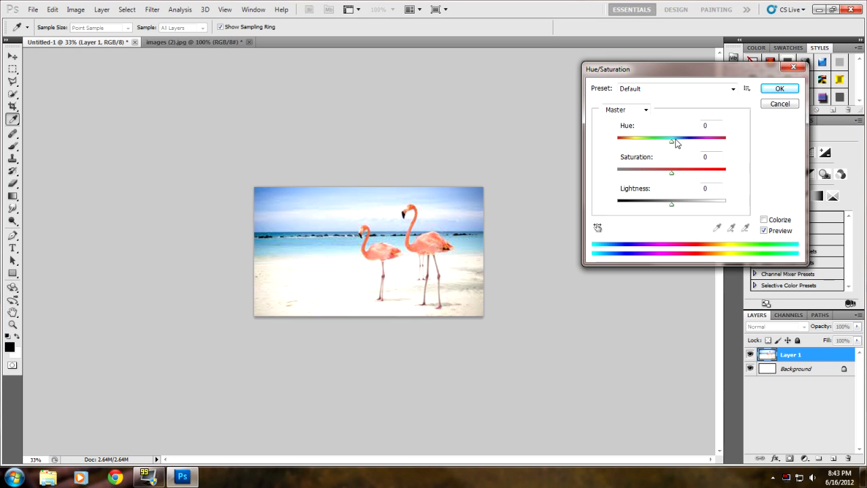
pyautogui.moveTo(374, 252)
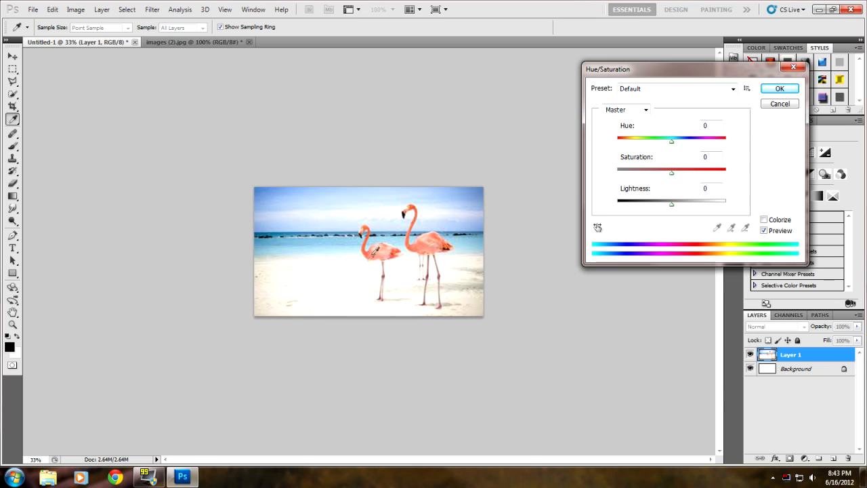
pyautogui.moveTo(374, 280)
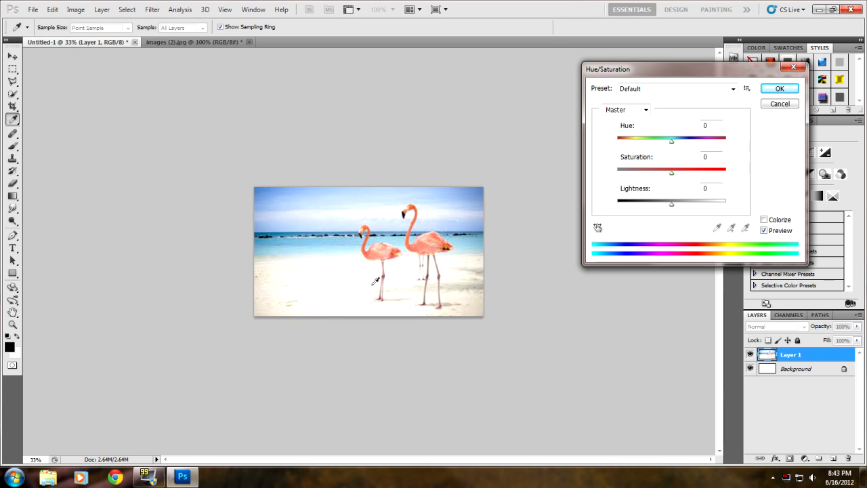
pyautogui.moveTo(363, 227)
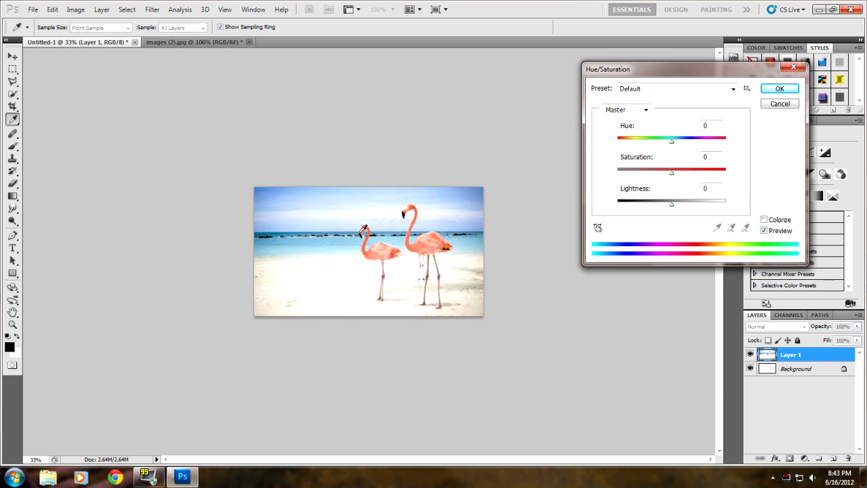
pyautogui.moveTo(418, 210)
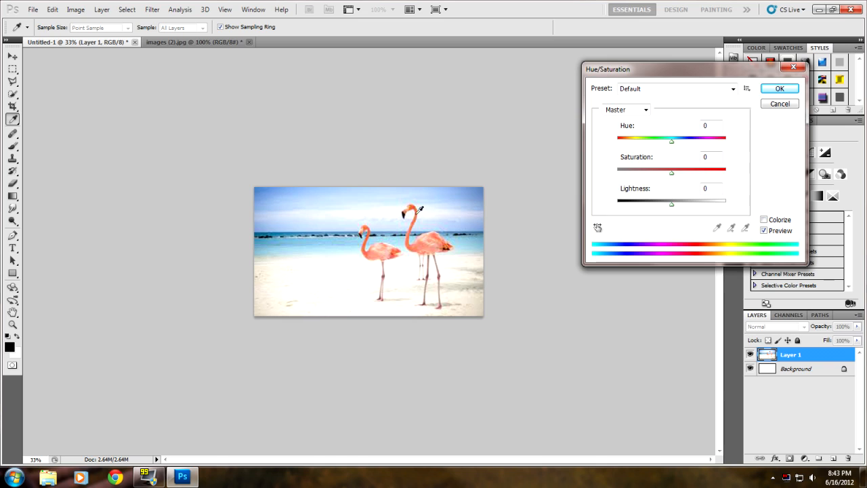
pyautogui.moveTo(675, 155)
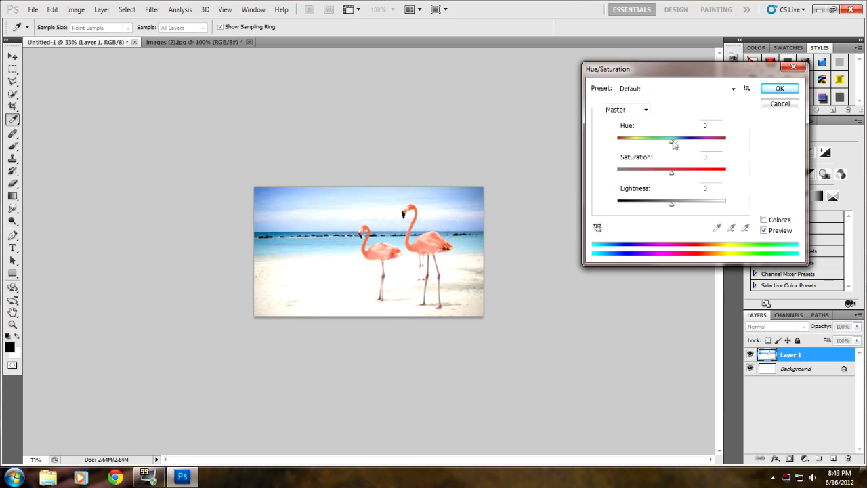
# Sweep the Hue slider through its extremes and settle it at -18 for pink flamingos
pyautogui.moveTo(672, 138); pyautogui.dragTo(681, 138)
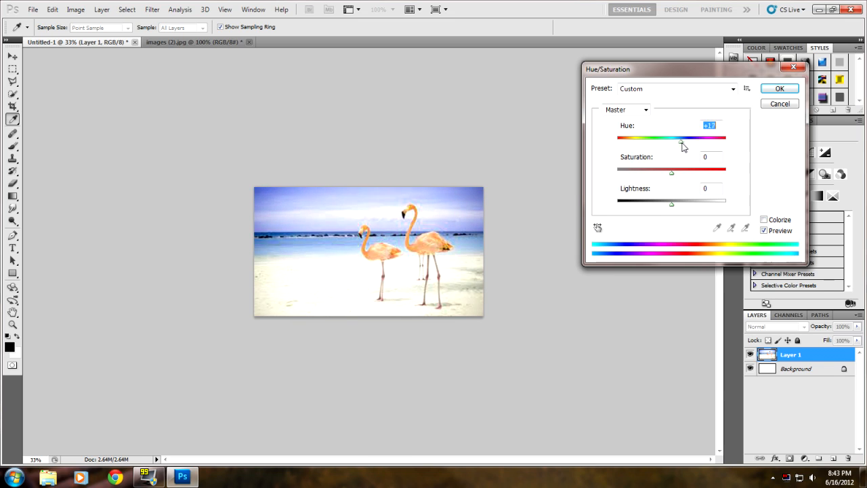
pyautogui.moveTo(680, 138); pyautogui.dragTo(718, 138)
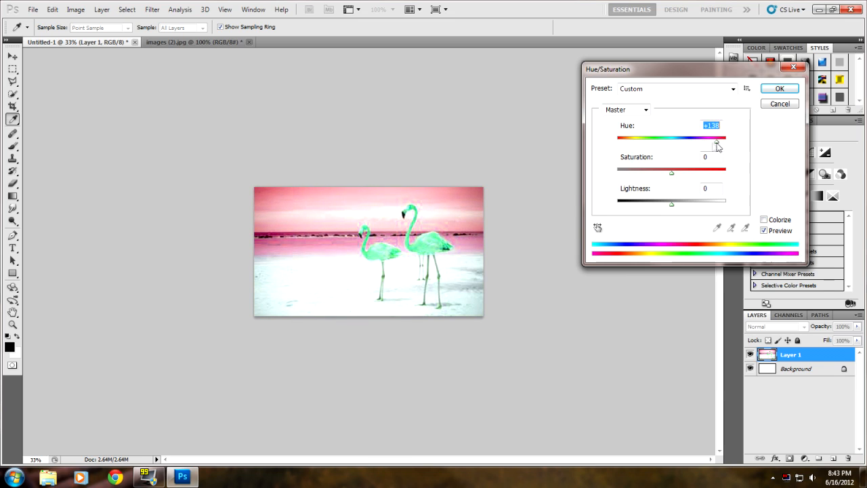
pyautogui.moveTo(711, 138); pyautogui.dragTo(623, 138)
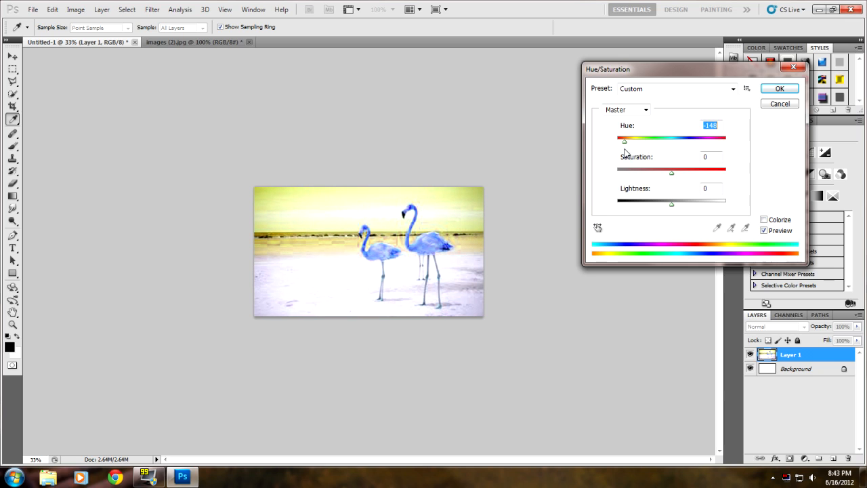
pyautogui.moveTo(623, 140); pyautogui.dragTo(664, 139)
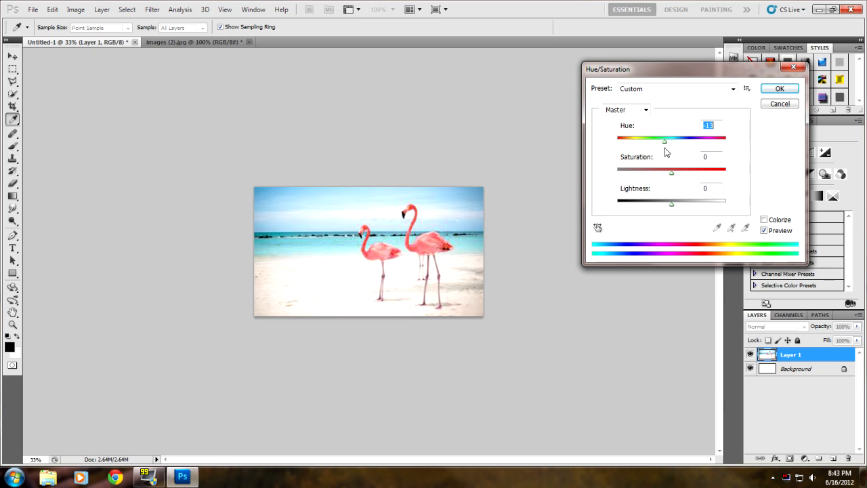
pyautogui.moveTo(664, 139); pyautogui.dragTo(677, 139)
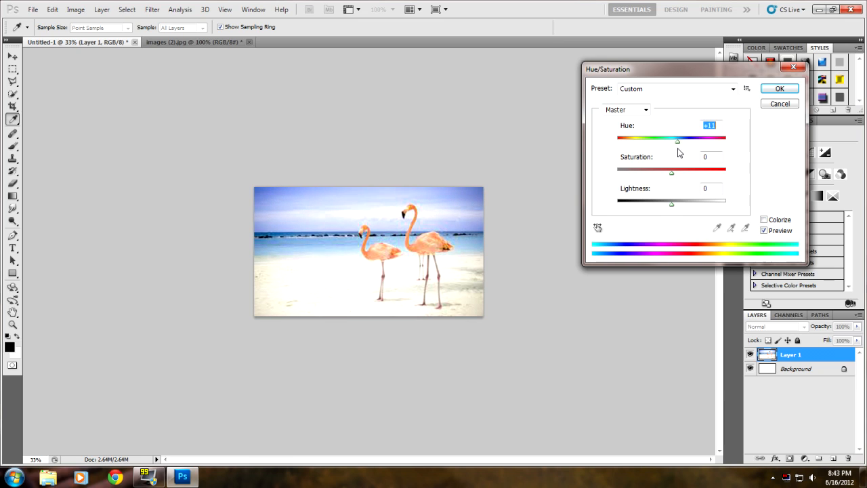
pyautogui.moveTo(678, 139); pyautogui.dragTo(660, 139)
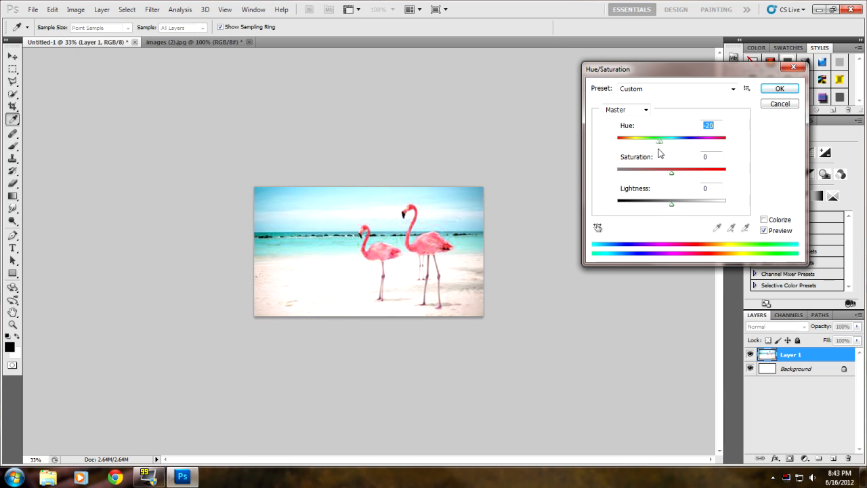
pyautogui.moveTo(661, 138); pyautogui.dragTo(658, 138)
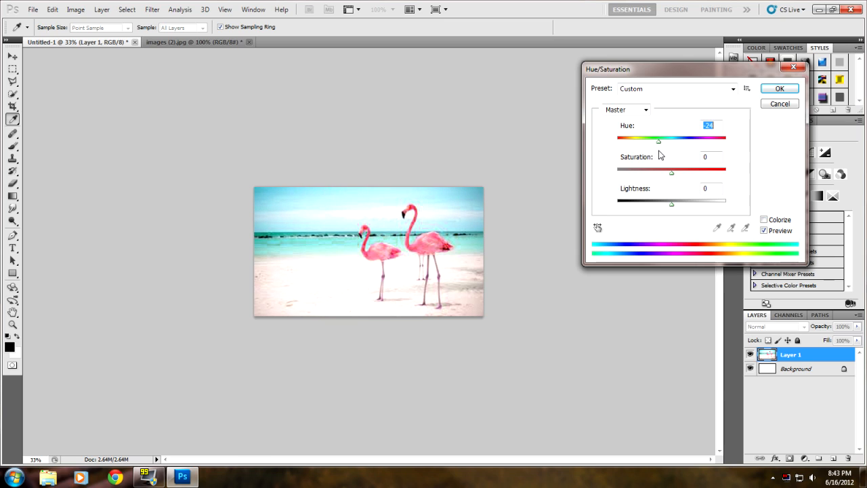
pyautogui.moveTo(658, 141); pyautogui.dragTo(672, 141)
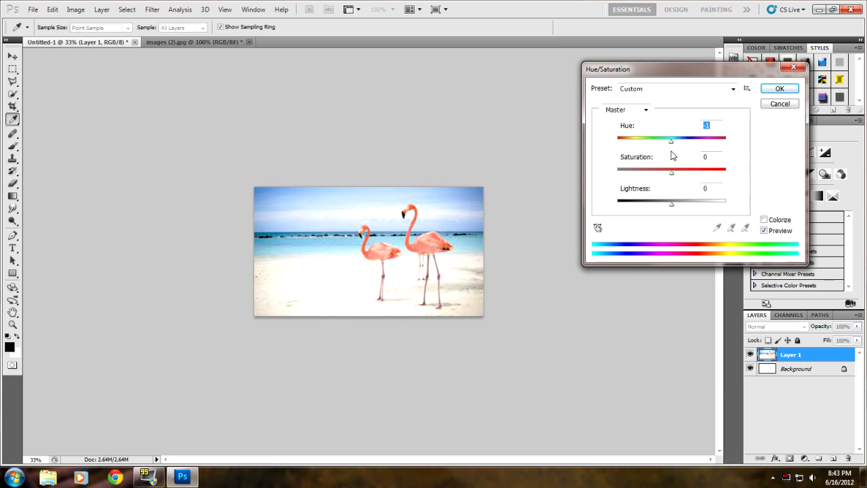
pyautogui.moveTo(670, 139); pyautogui.dragTo(660, 139)
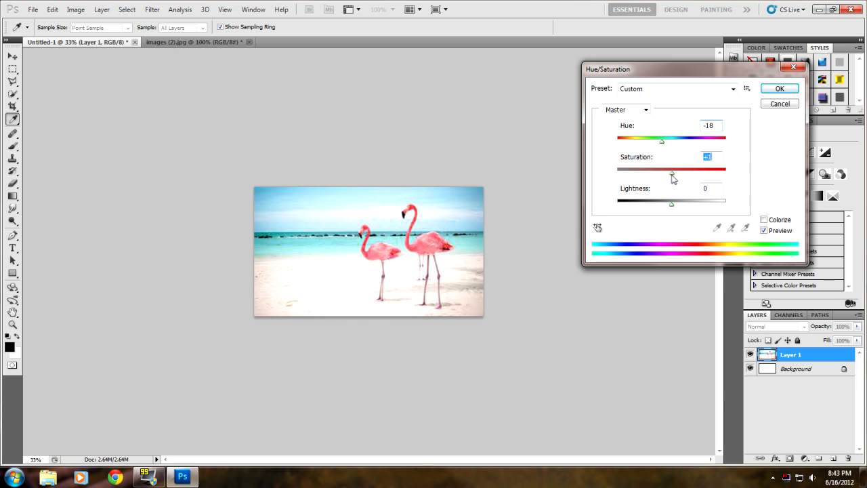
# Sweep the Saturation slider between grey and maximum, leaving a moderate positive boost
pyautogui.moveTo(671, 170); pyautogui.dragTo(725, 170)
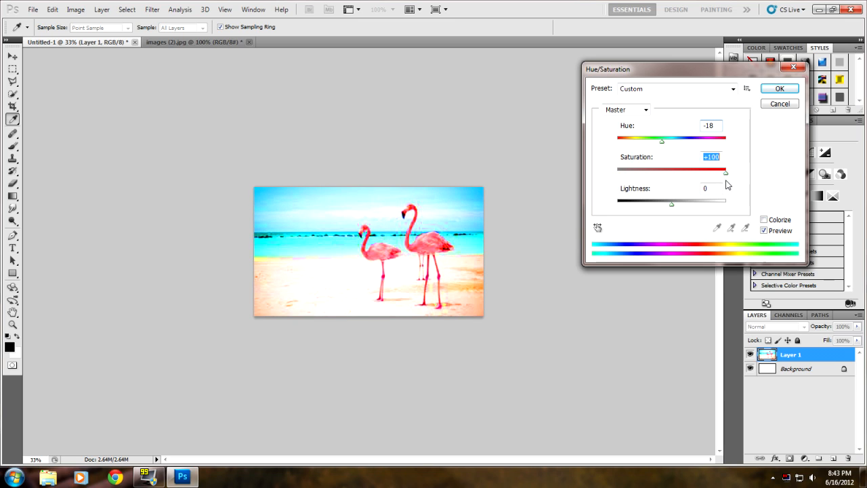
pyautogui.moveTo(725, 172); pyautogui.dragTo(634, 172)
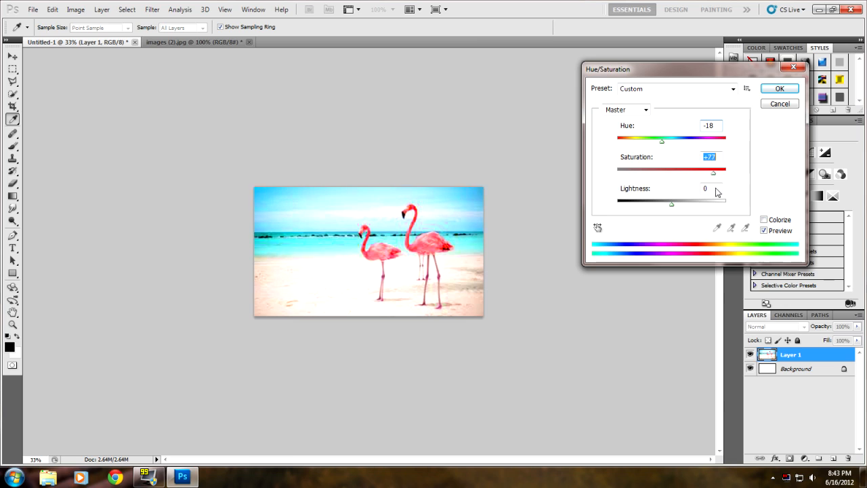
pyautogui.moveTo(712, 171); pyautogui.dragTo(683, 171)
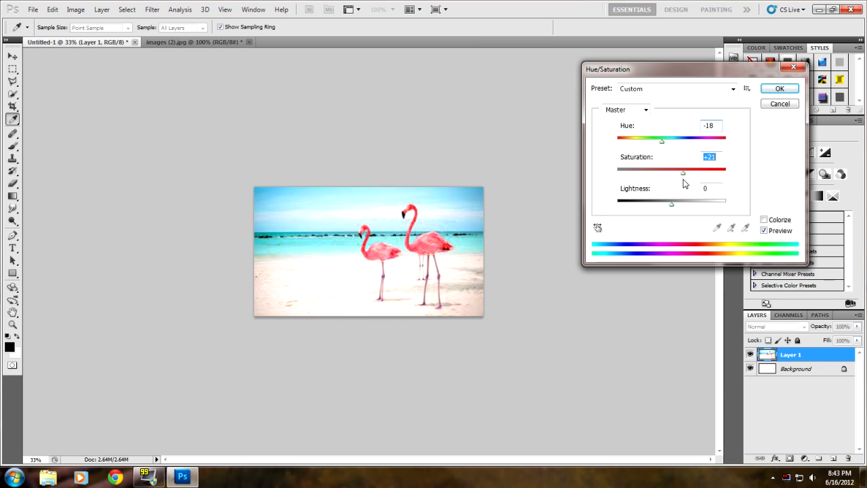
pyautogui.moveTo(683, 173); pyautogui.dragTo(670, 173)
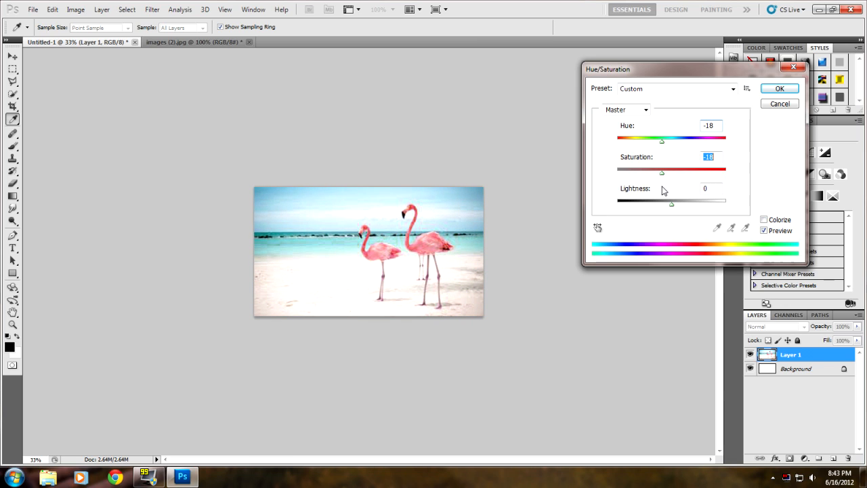
pyautogui.moveTo(661, 172); pyautogui.dragTo(671, 172)
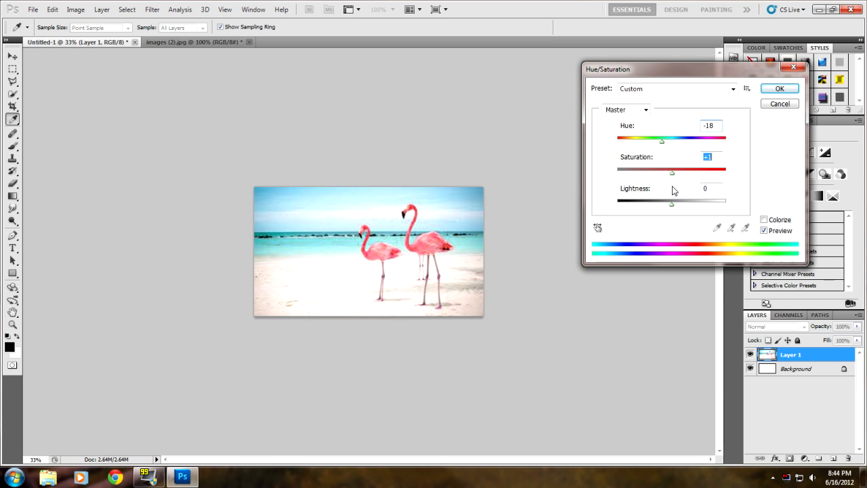
pyautogui.moveTo(672, 172); pyautogui.dragTo(616, 172)
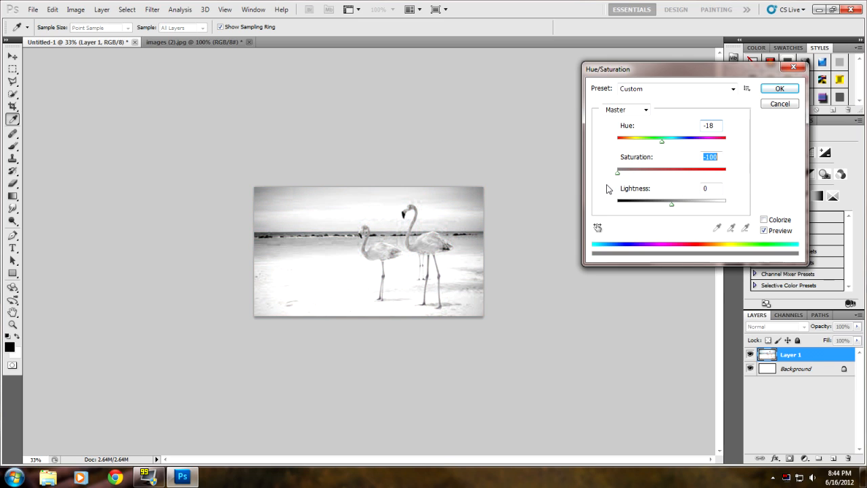
pyautogui.moveTo(617, 171); pyautogui.dragTo(723, 171)
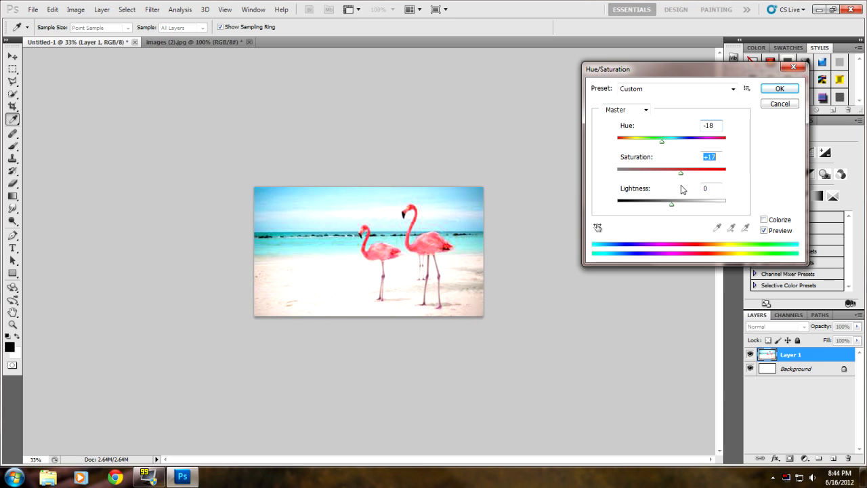
# Settle saturation at +22, try lightness extremes then leave it slightly positive, and apply the adjustment
pyautogui.moveTo(679, 173); pyautogui.dragTo(684, 174)
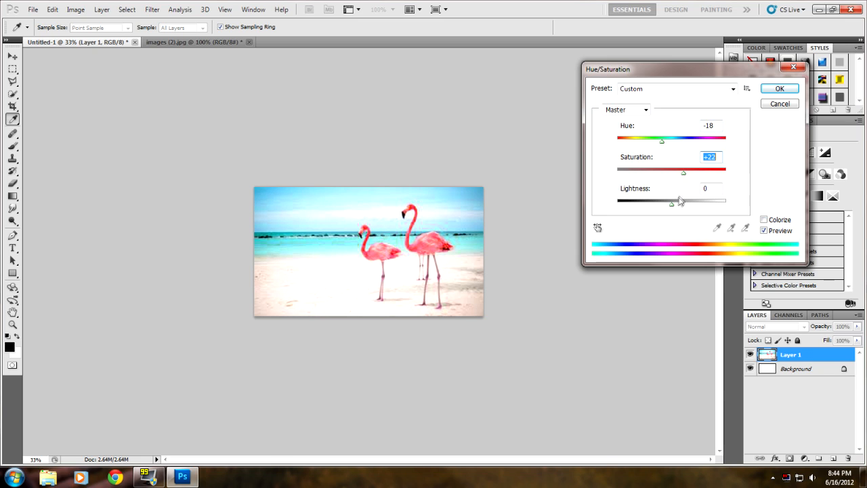
pyautogui.moveTo(672, 203); pyautogui.dragTo(647, 203)
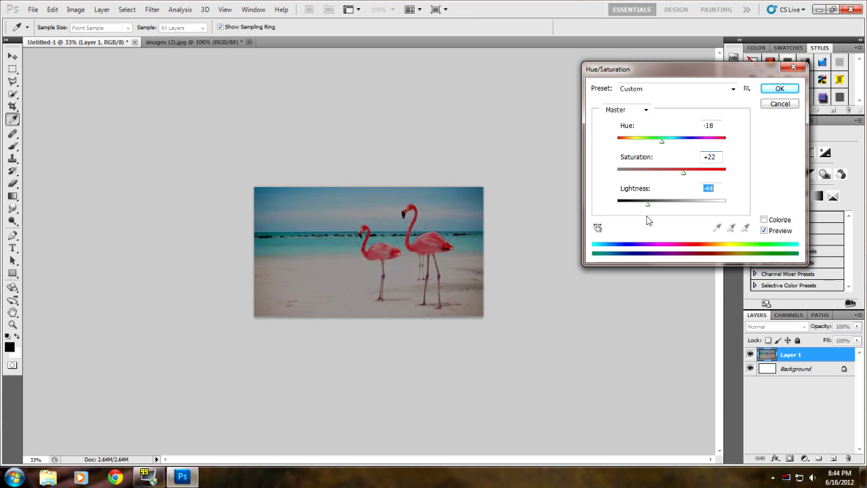
pyautogui.moveTo(646, 203); pyautogui.dragTo(655, 203)
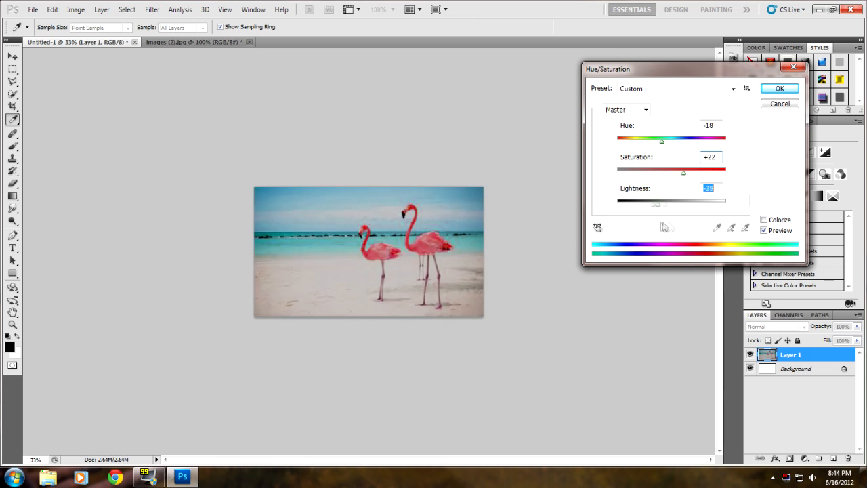
pyautogui.moveTo(656, 200); pyautogui.dragTo(724, 201)
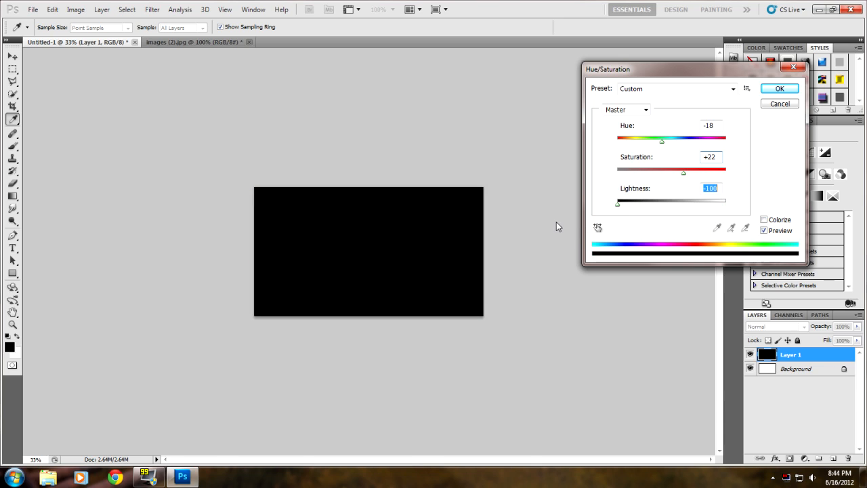
pyautogui.moveTo(617, 203); pyautogui.dragTo(663, 203)
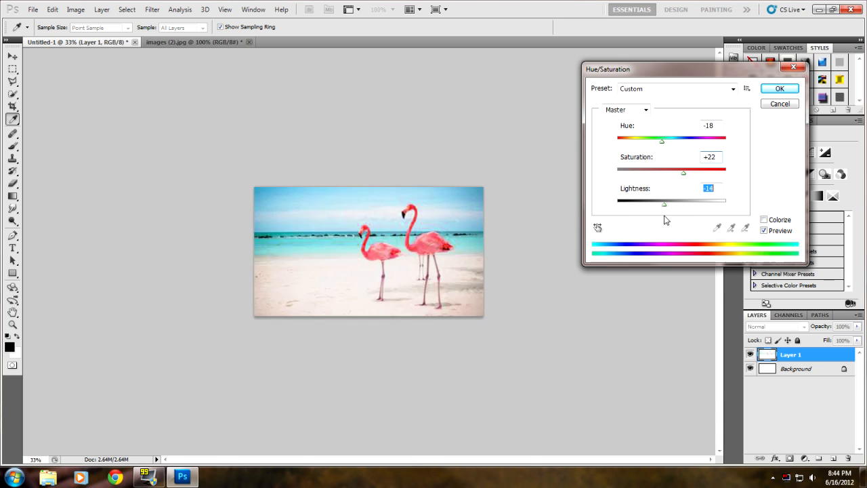
pyautogui.moveTo(664, 203); pyautogui.dragTo(669, 203)
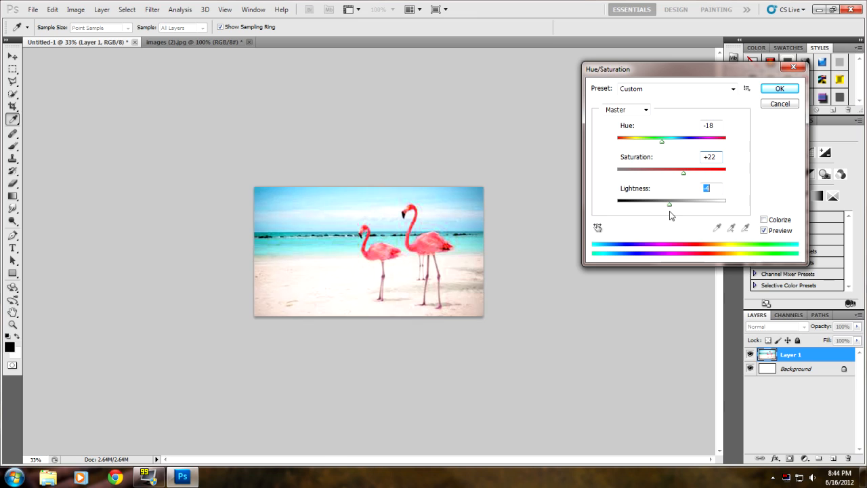
pyautogui.moveTo(669, 203); pyautogui.dragTo(680, 203)
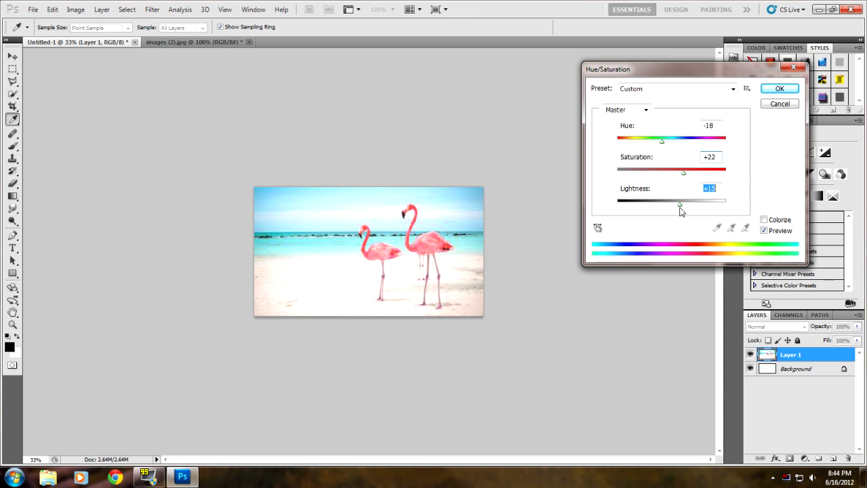
pyautogui.moveTo(680, 204); pyautogui.dragTo(679, 204)
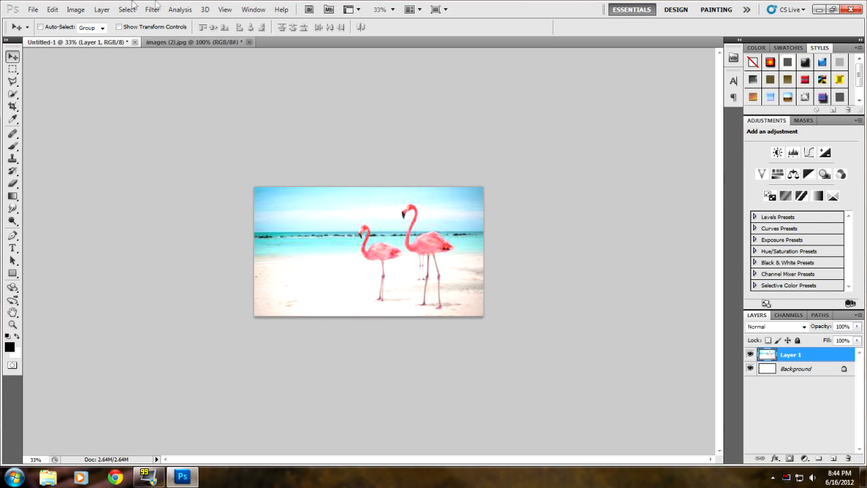
pyautogui.click(75, 8)
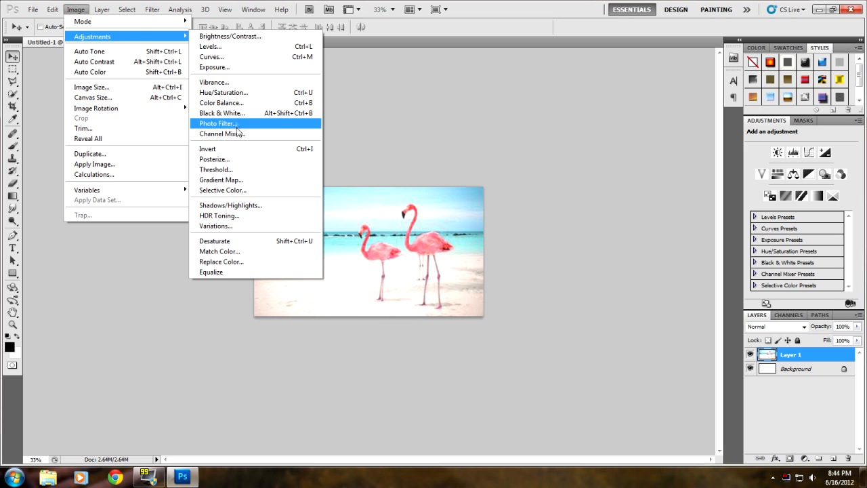
# In Color Balance, settle the midtones partway toward cyan, near-neutral magenta-green, and slightly blue
pyautogui.click(222, 103)
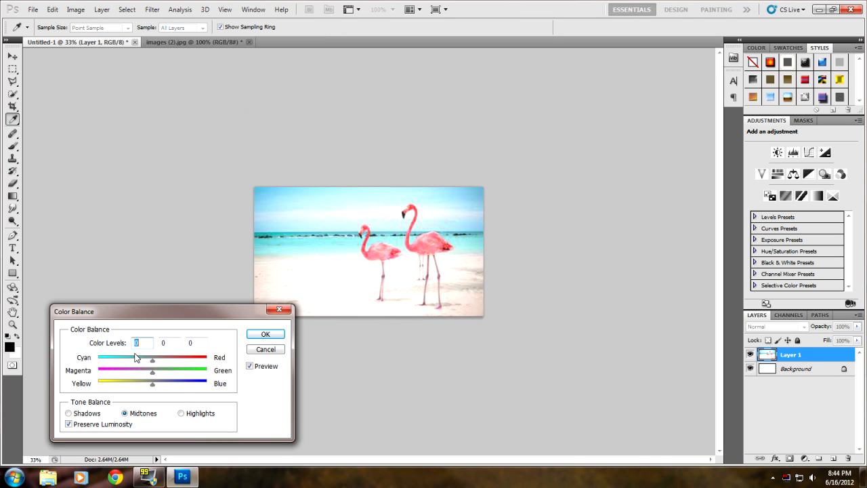
pyautogui.moveTo(135, 358); pyautogui.dragTo(155, 358)
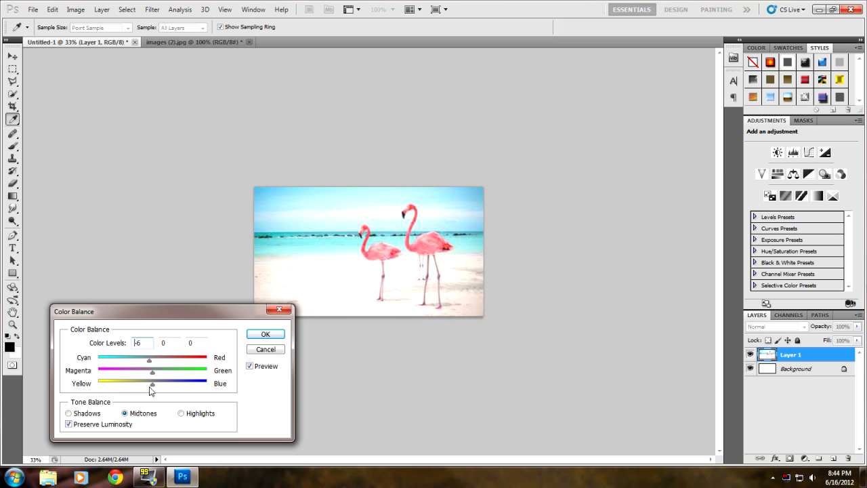
pyautogui.moveTo(149, 360); pyautogui.dragTo(203, 360)
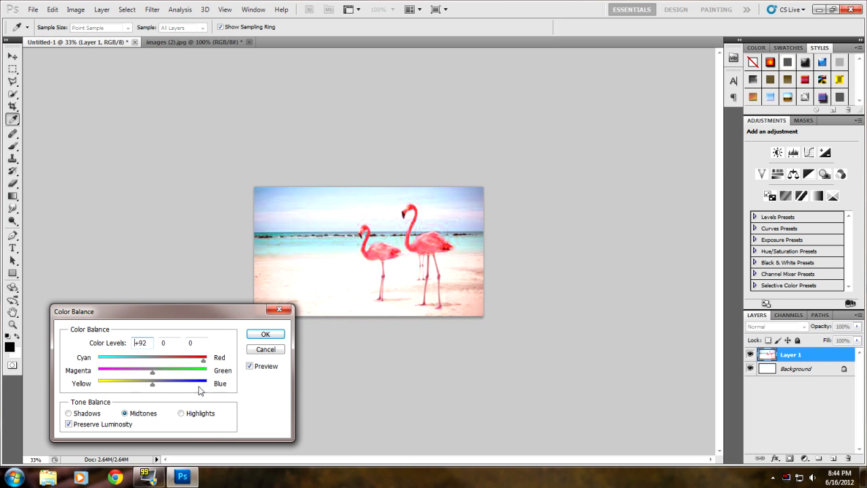
pyautogui.moveTo(203, 357); pyautogui.dragTo(97, 358)
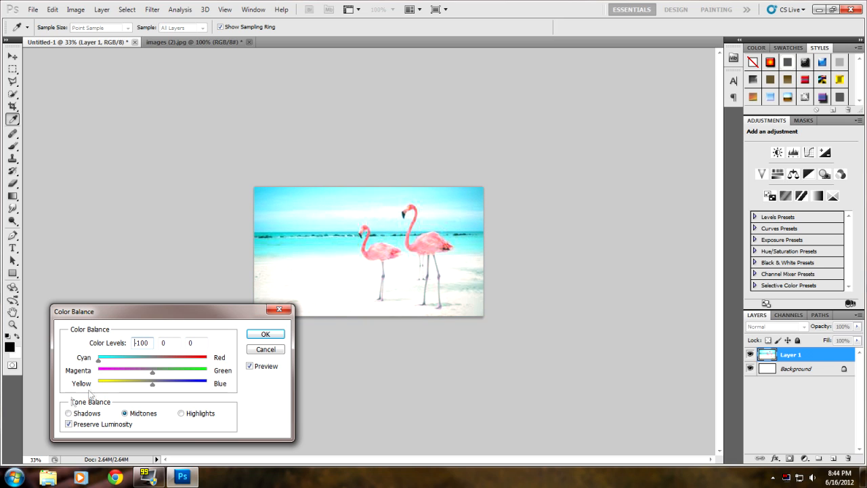
pyautogui.moveTo(97, 357); pyautogui.dragTo(127, 358)
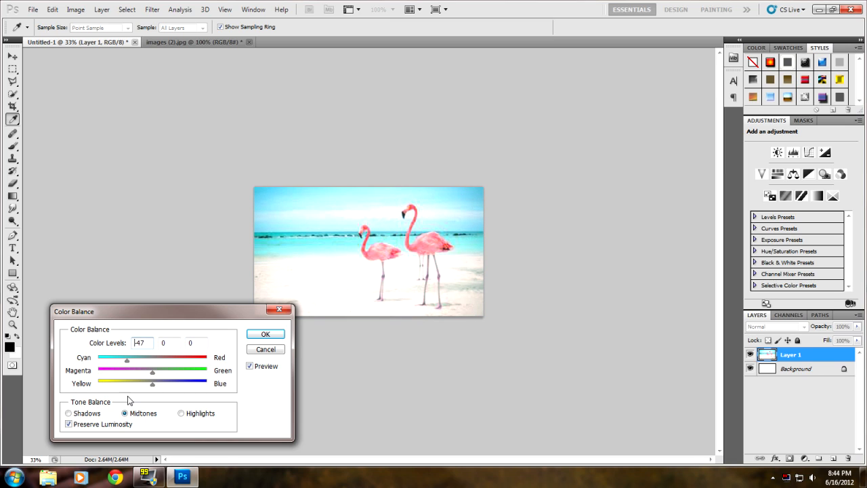
pyautogui.moveTo(125, 360); pyautogui.dragTo(97, 360)
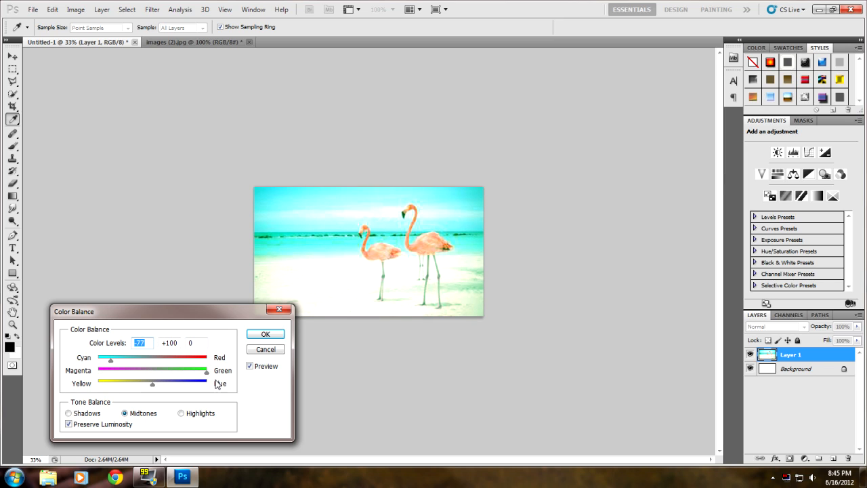
pyautogui.moveTo(152, 373); pyautogui.dragTo(129, 372)
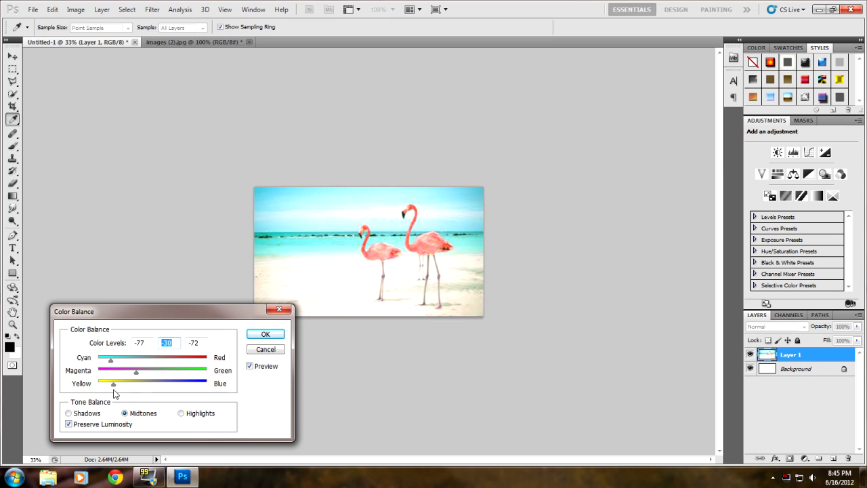
pyautogui.moveTo(113, 383); pyautogui.dragTo(167, 383)
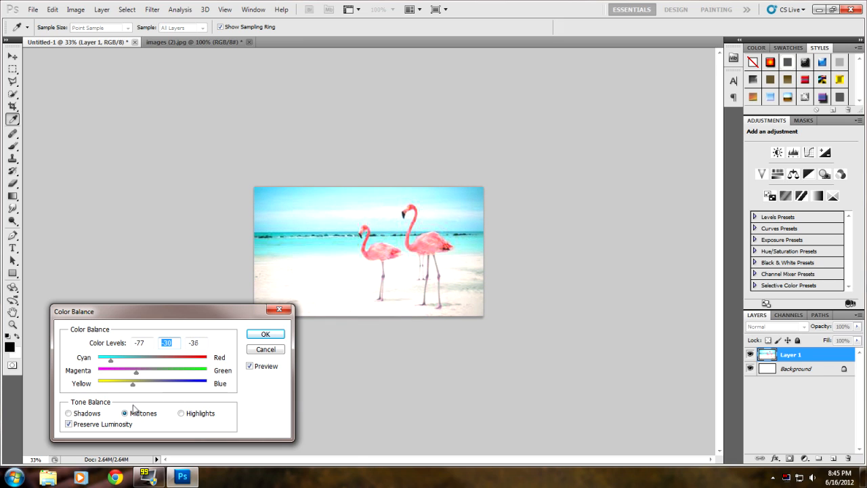
pyautogui.moveTo(133, 383); pyautogui.dragTo(144, 383)
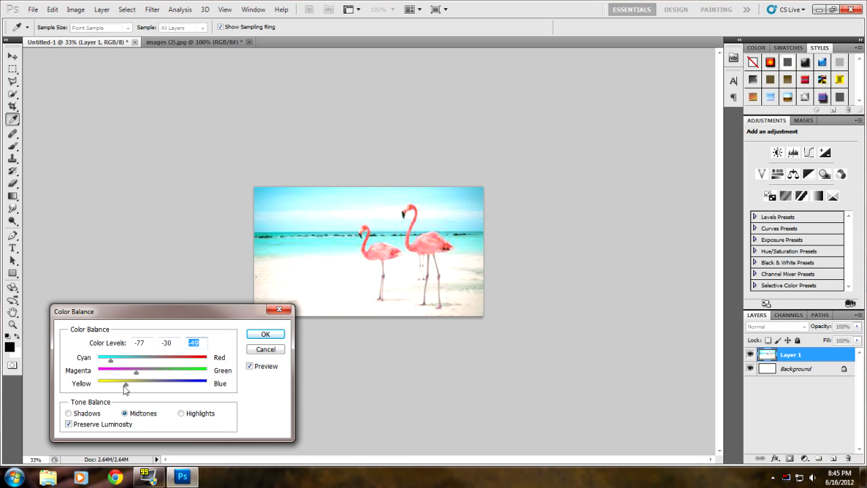
pyautogui.moveTo(124, 382); pyautogui.dragTo(129, 382)
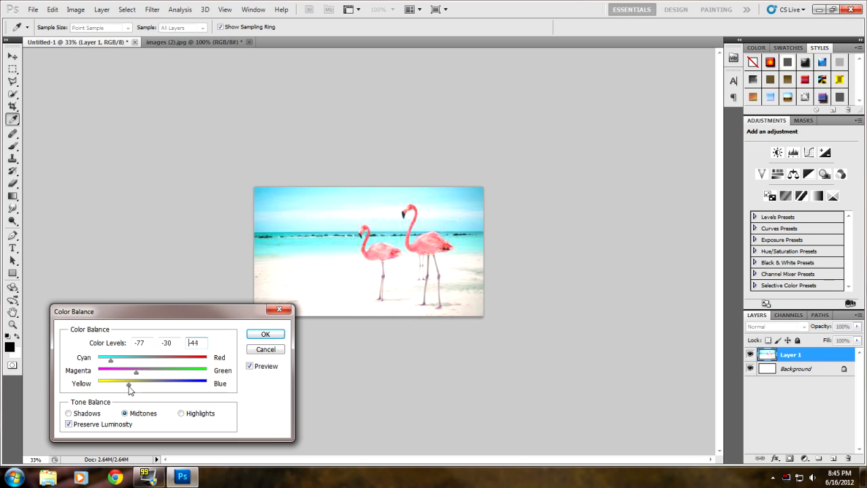
pyautogui.moveTo(128, 383); pyautogui.dragTo(111, 383)
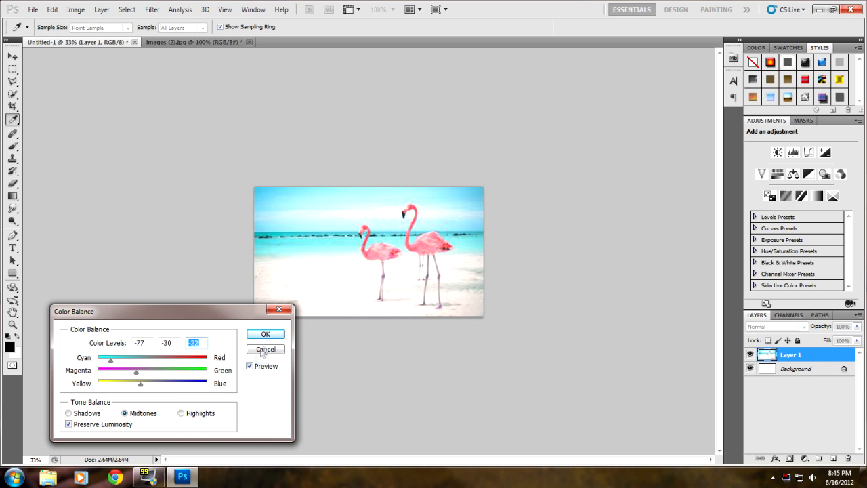
# Shift the highlights slightly toward cyan, green and blue, then apply the colour balance
pyautogui.click(181, 413)
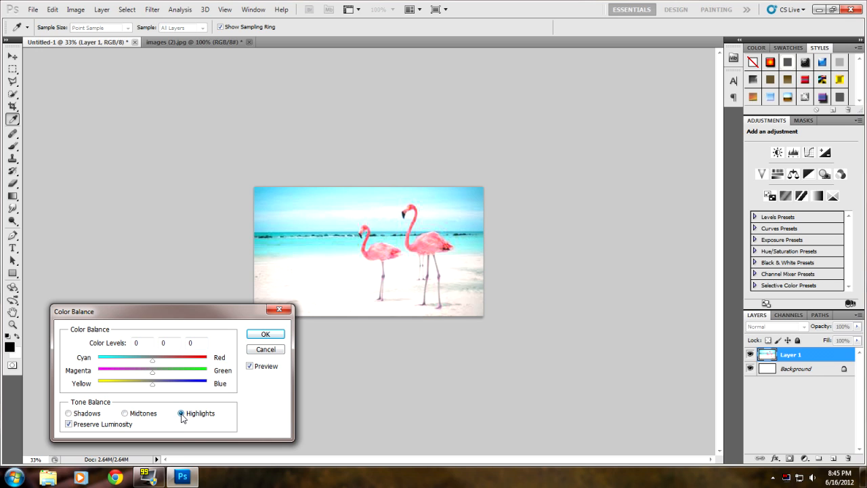
pyautogui.moveTo(152, 358); pyautogui.dragTo(143, 357)
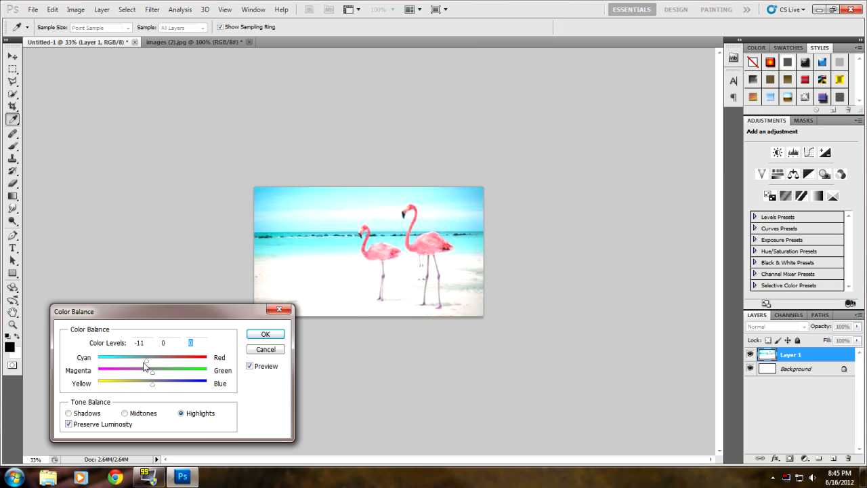
pyautogui.moveTo(147, 357); pyautogui.dragTo(149, 358)
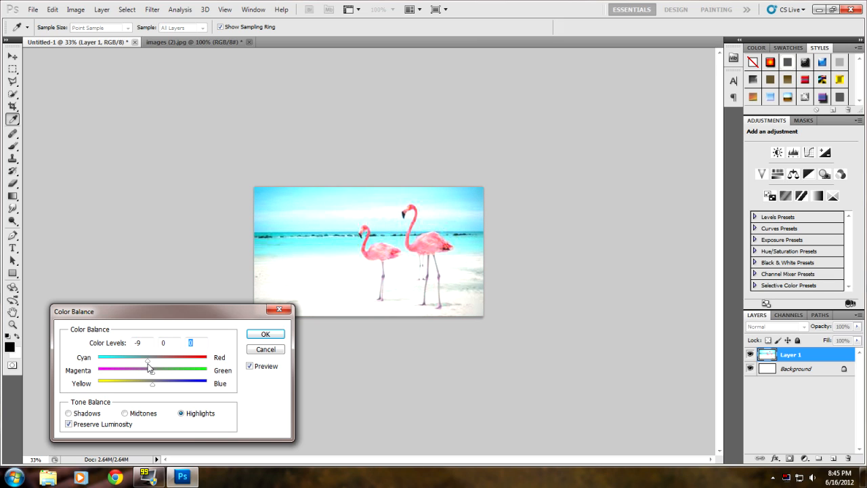
pyautogui.moveTo(148, 374); pyautogui.dragTo(163, 374)
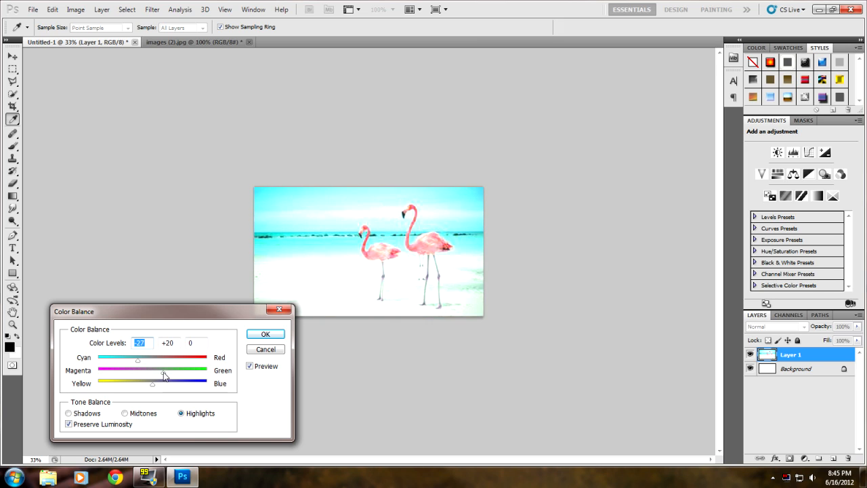
pyautogui.moveTo(162, 373); pyautogui.dragTo(165, 373)
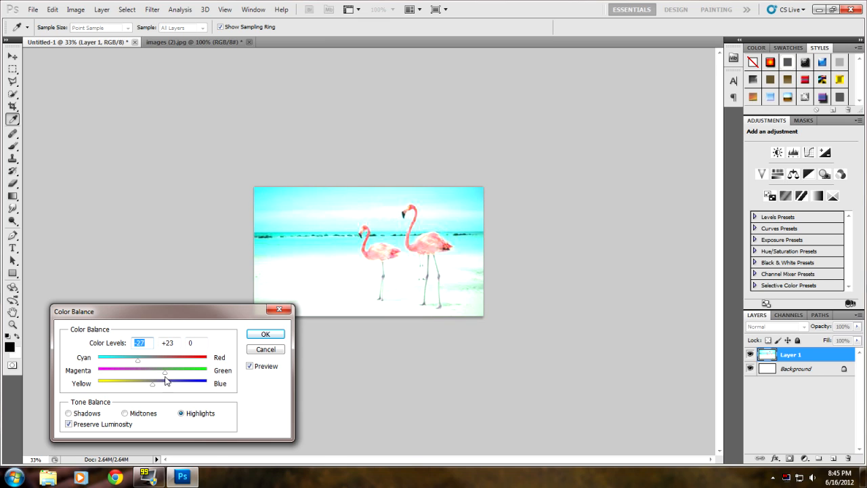
pyautogui.moveTo(165, 371); pyautogui.dragTo(139, 371)
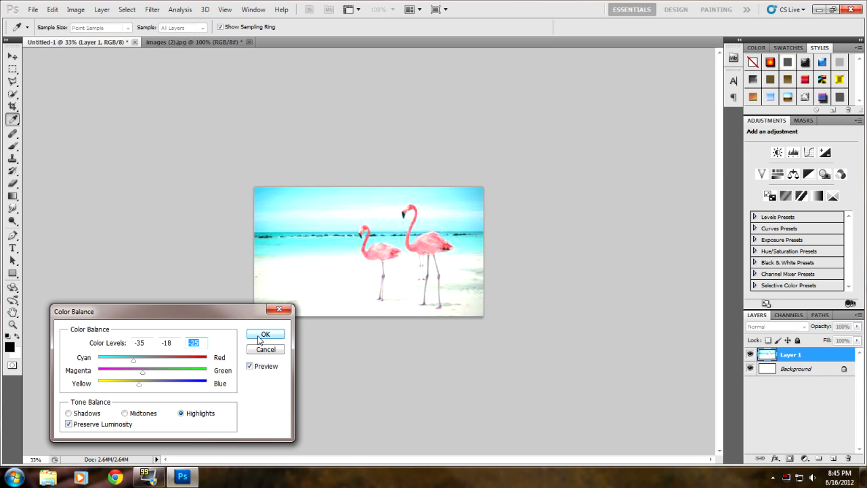
pyautogui.click(265, 335)
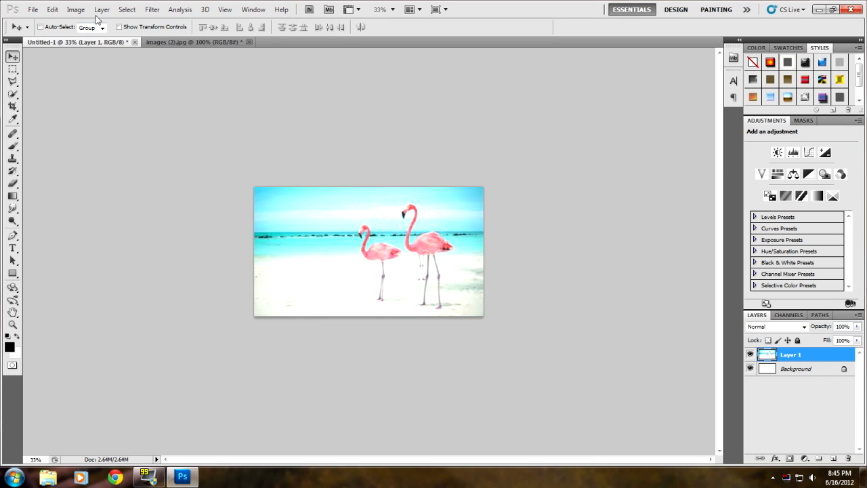
# In Levels, raise the output black slider to wash out the photo, then return it to normal
pyautogui.click(76, 8)
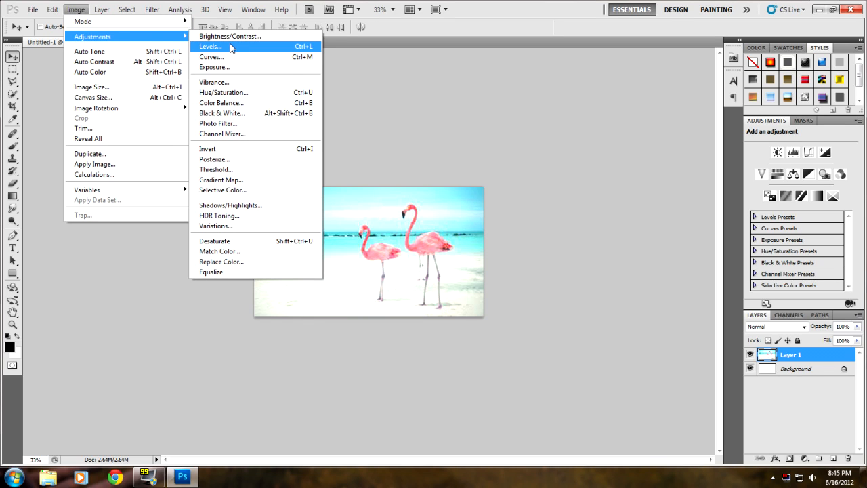
pyautogui.click(208, 46)
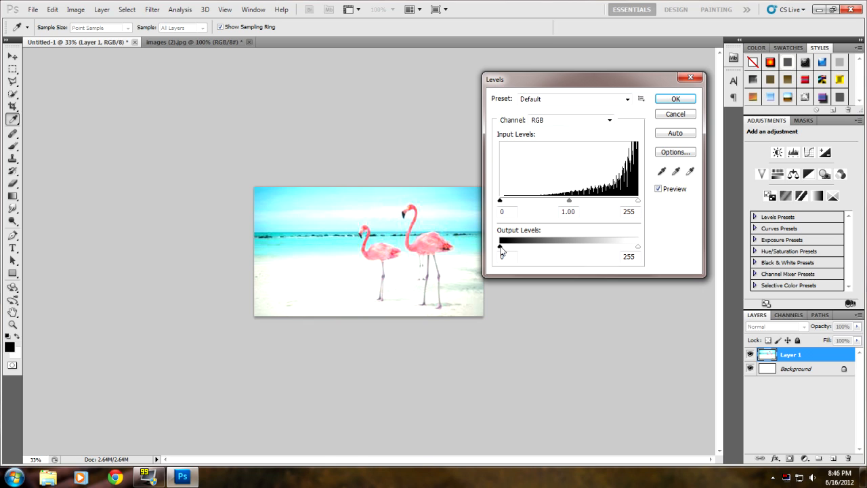
pyautogui.moveTo(500, 246); pyautogui.dragTo(602, 247)
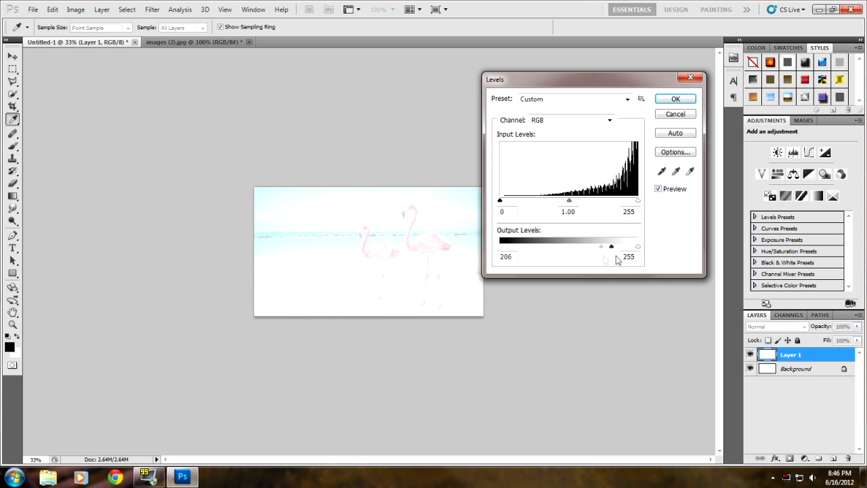
pyautogui.moveTo(602, 246); pyautogui.dragTo(500, 246)
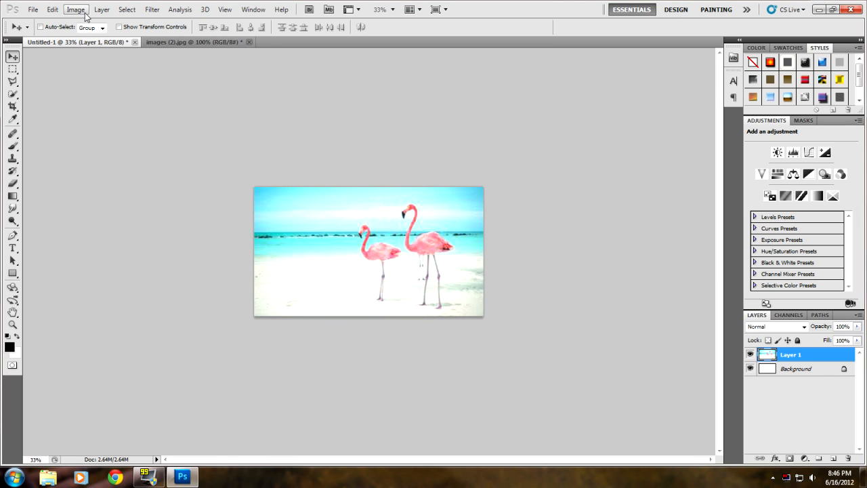
pyautogui.click(76, 8)
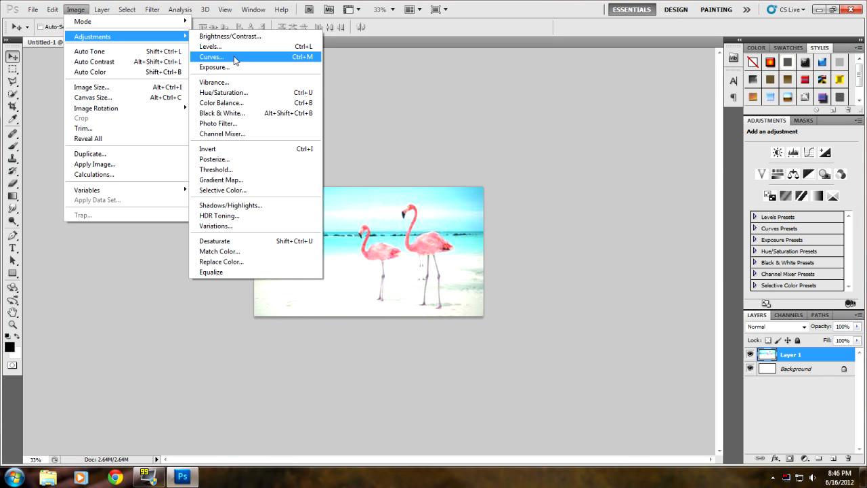
# In Curves, try brightening and strong darkening, then settle the midtone point just below the diagonal and apply
pyautogui.click(211, 56)
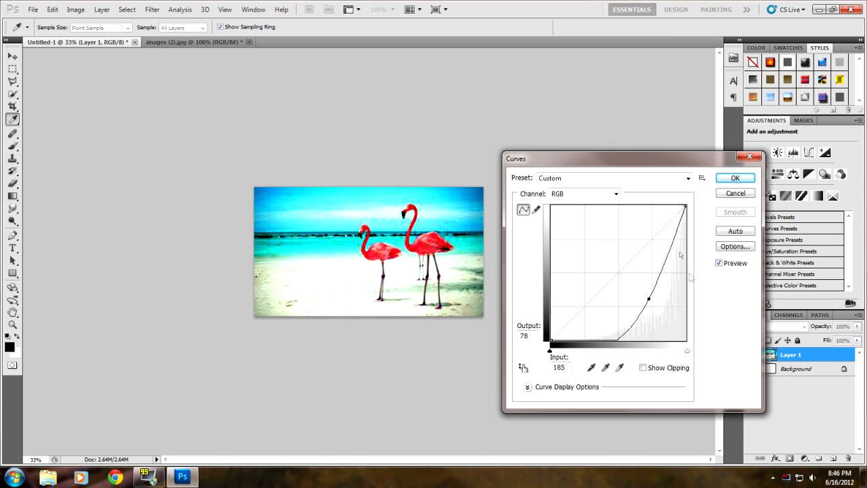
pyautogui.moveTo(647, 298); pyautogui.dragTo(584, 254)
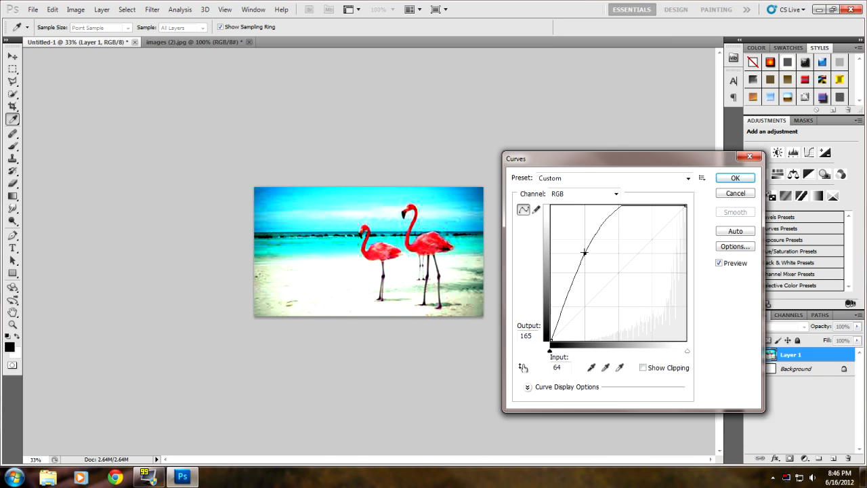
pyautogui.moveTo(585, 253); pyautogui.dragTo(606, 274)
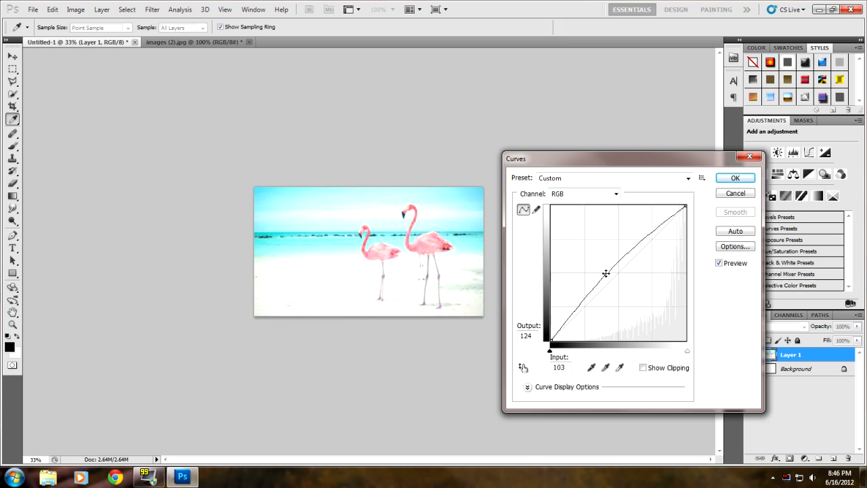
pyautogui.moveTo(606, 273); pyautogui.dragTo(617, 288)
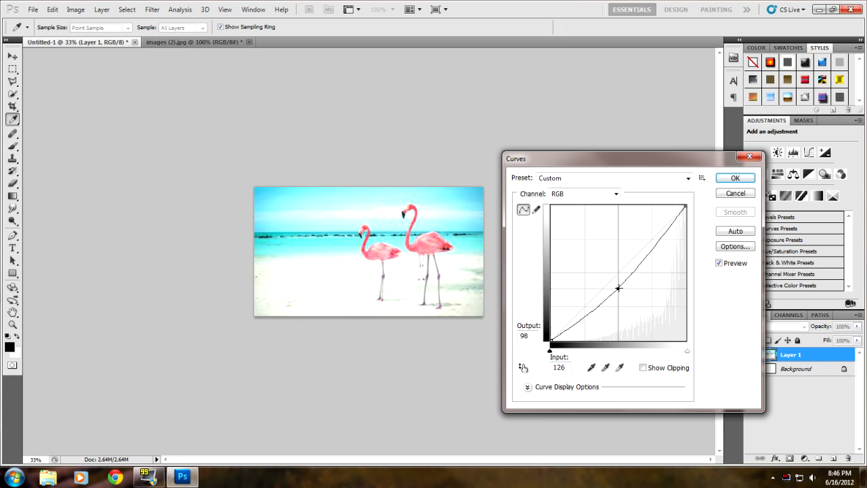
pyautogui.moveTo(618, 289); pyautogui.dragTo(621, 293)
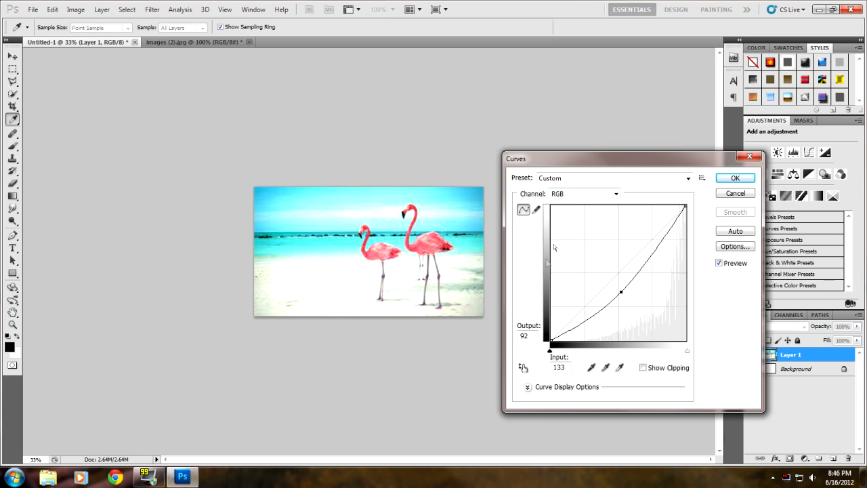
pyautogui.moveTo(620, 293); pyautogui.dragTo(619, 290)
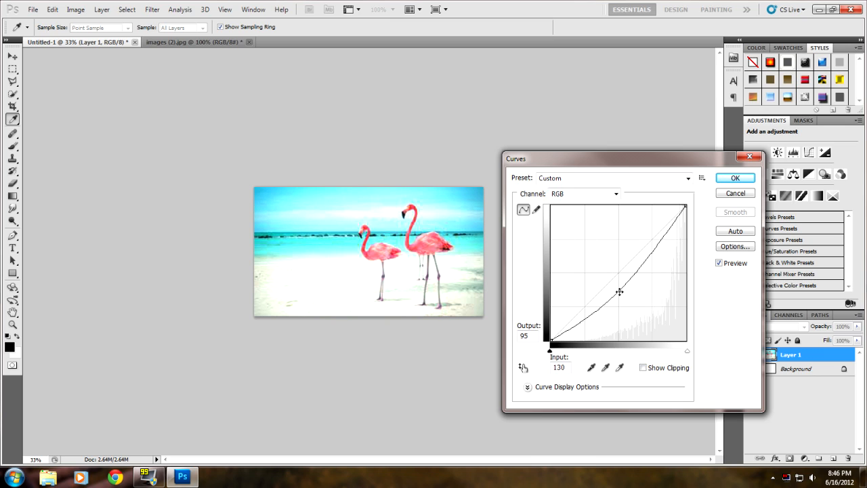
pyautogui.moveTo(618, 291); pyautogui.dragTo(638, 303)
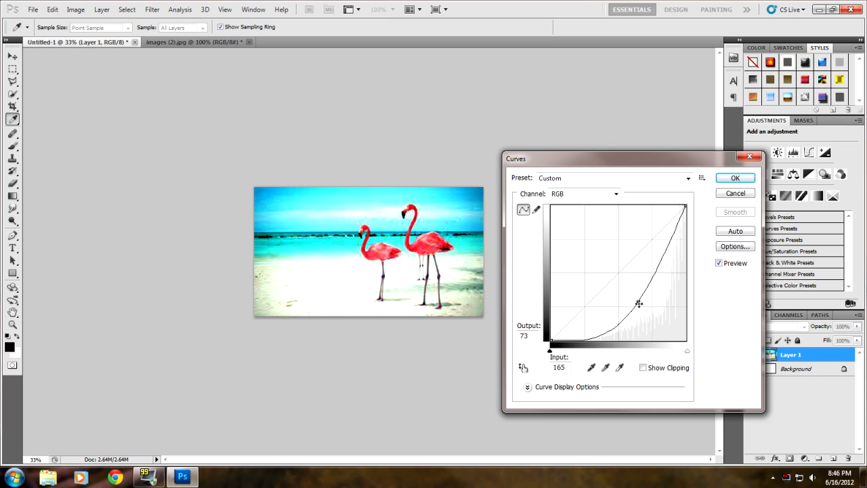
pyautogui.moveTo(639, 304); pyautogui.dragTo(625, 285)
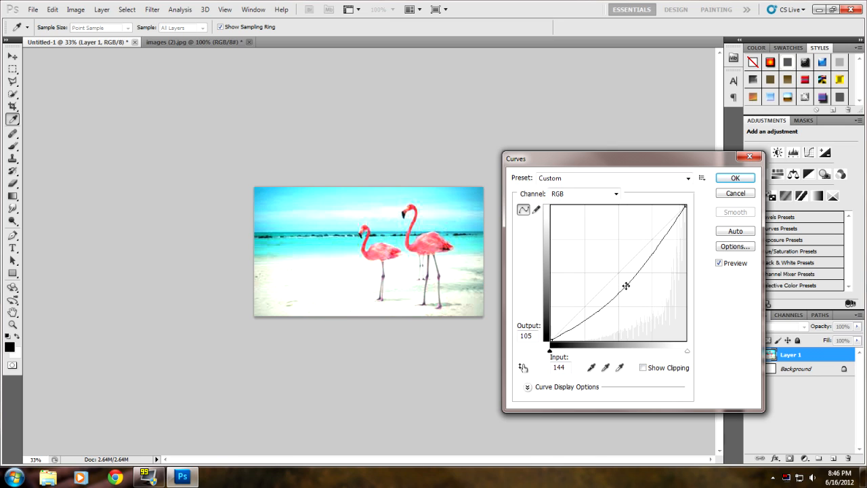
pyautogui.moveTo(625, 285); pyautogui.dragTo(621, 282)
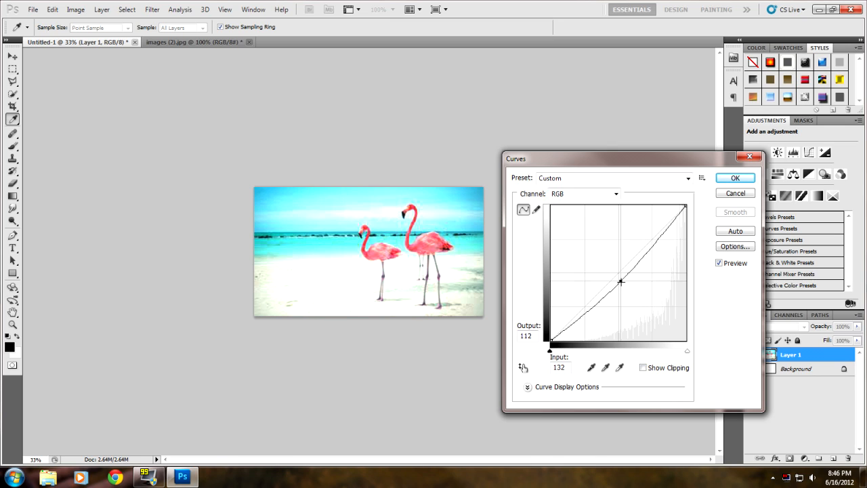
pyautogui.moveTo(620, 281); pyautogui.dragTo(629, 286)
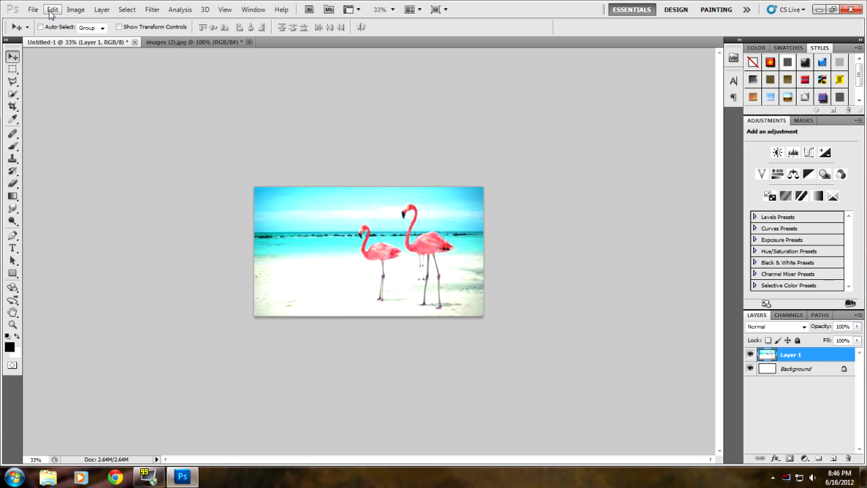
pyautogui.click(76, 9)
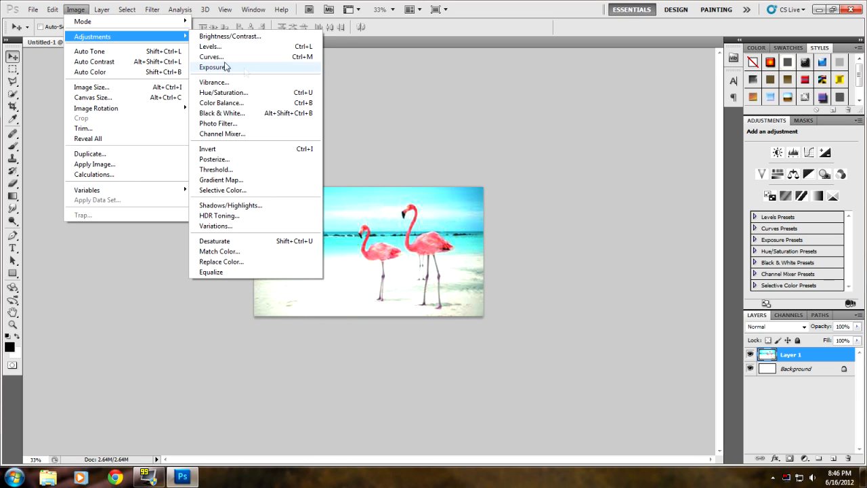
pyautogui.moveTo(235, 83)
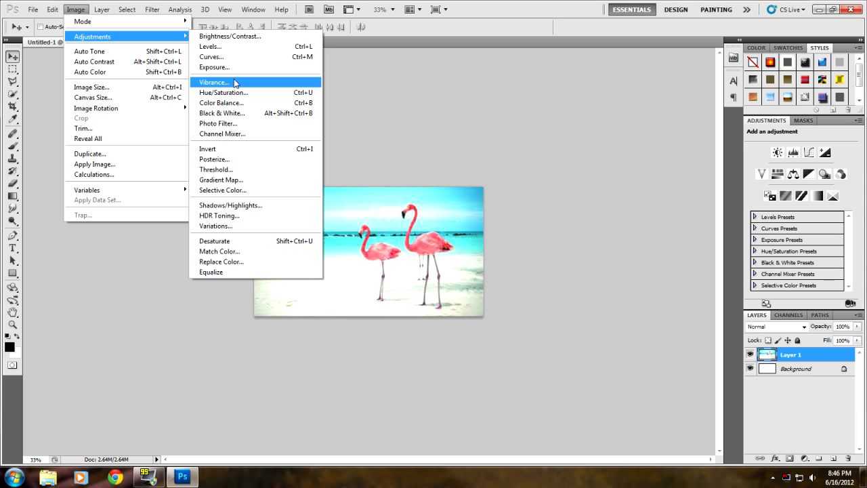
# Set Vibrance to +100 with a slight saturation lift and apply it to the photo
pyautogui.click(214, 83)
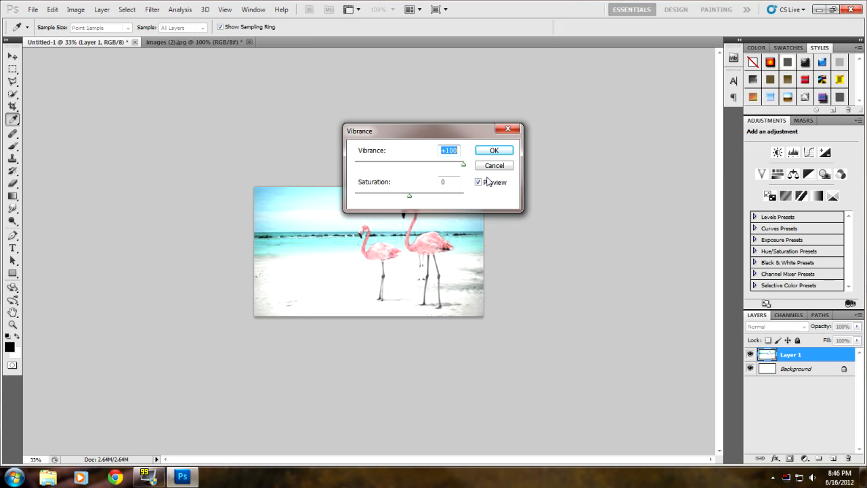
pyautogui.moveTo(463, 164); pyautogui.dragTo(355, 164)
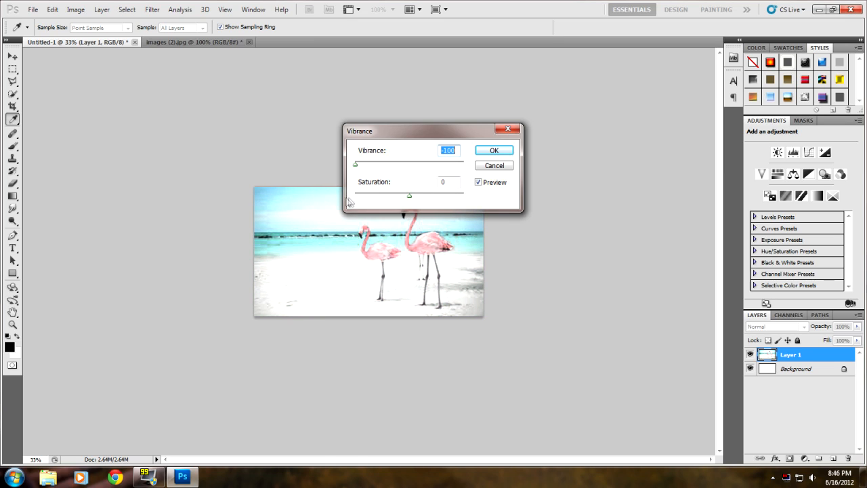
pyautogui.moveTo(355, 162); pyautogui.dragTo(463, 165)
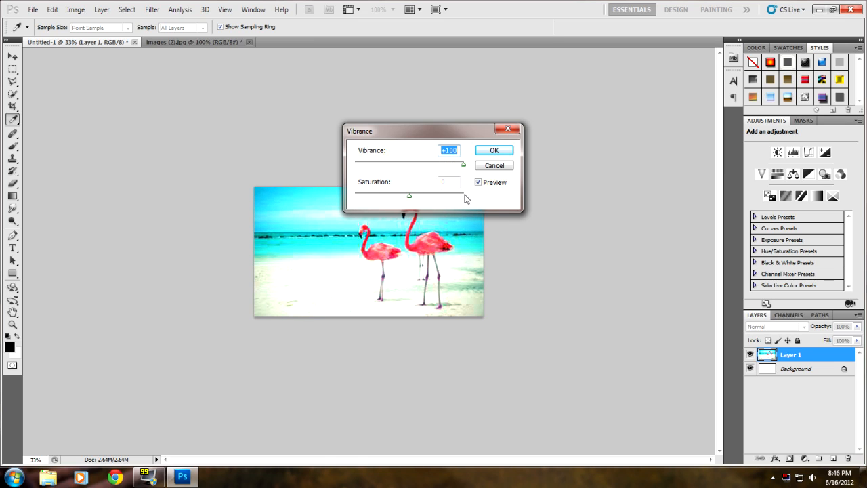
pyautogui.moveTo(409, 195); pyautogui.dragTo(367, 195)
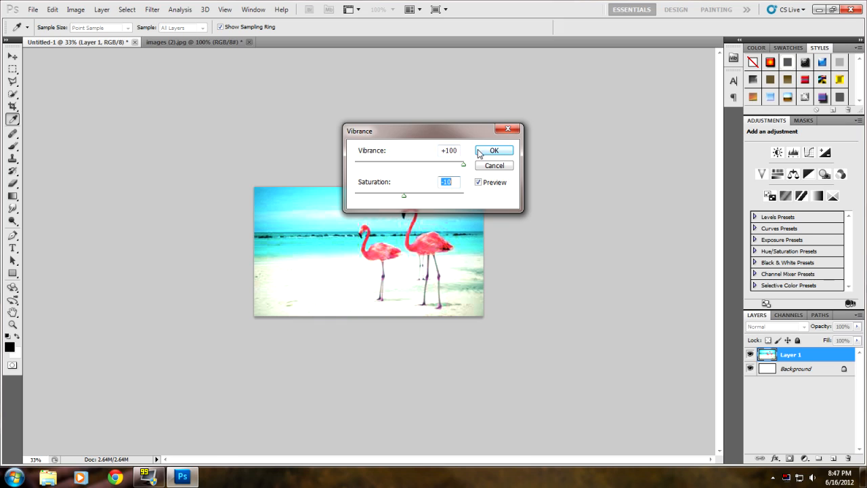
pyautogui.click(493, 149)
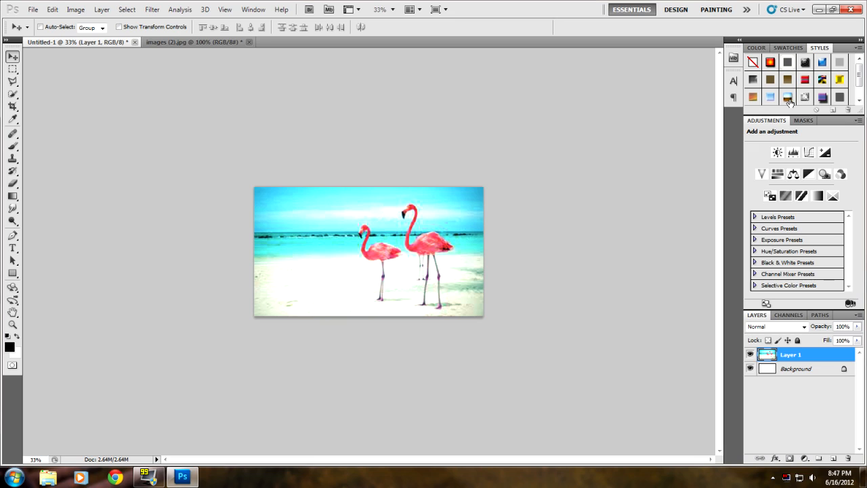
pyautogui.click(76, 8)
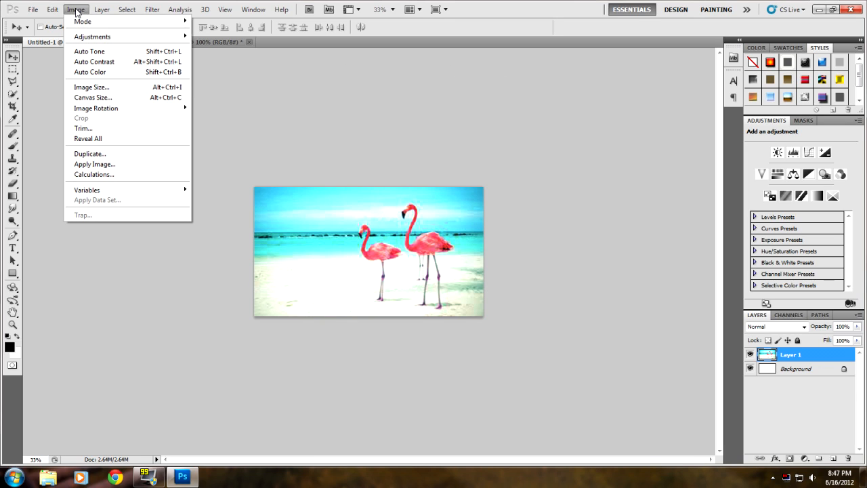
pyautogui.moveTo(99, 189)
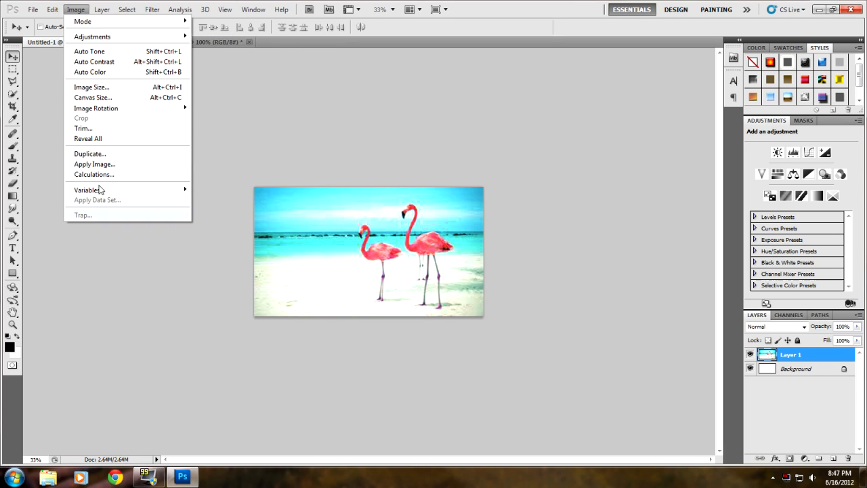
pyautogui.moveTo(92, 98)
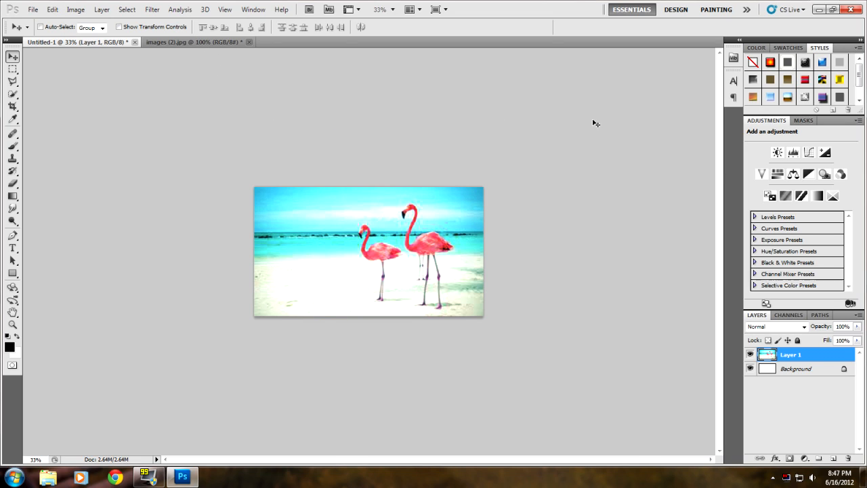
pyautogui.moveTo(459, 227)
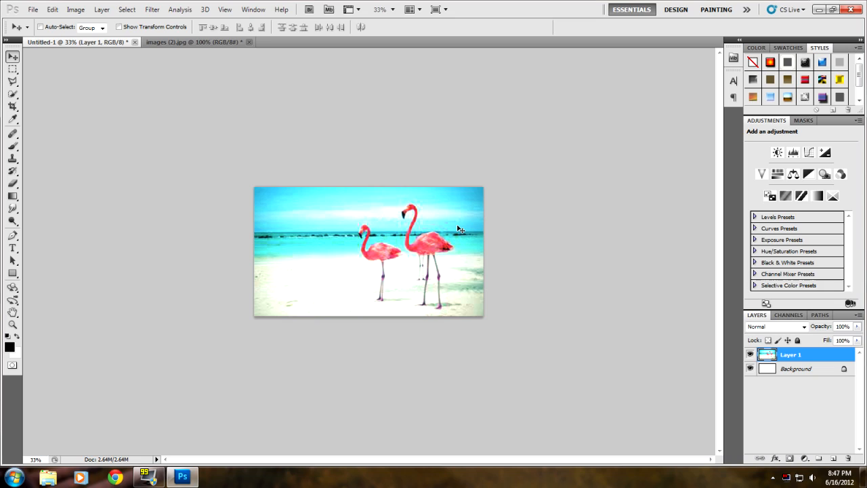